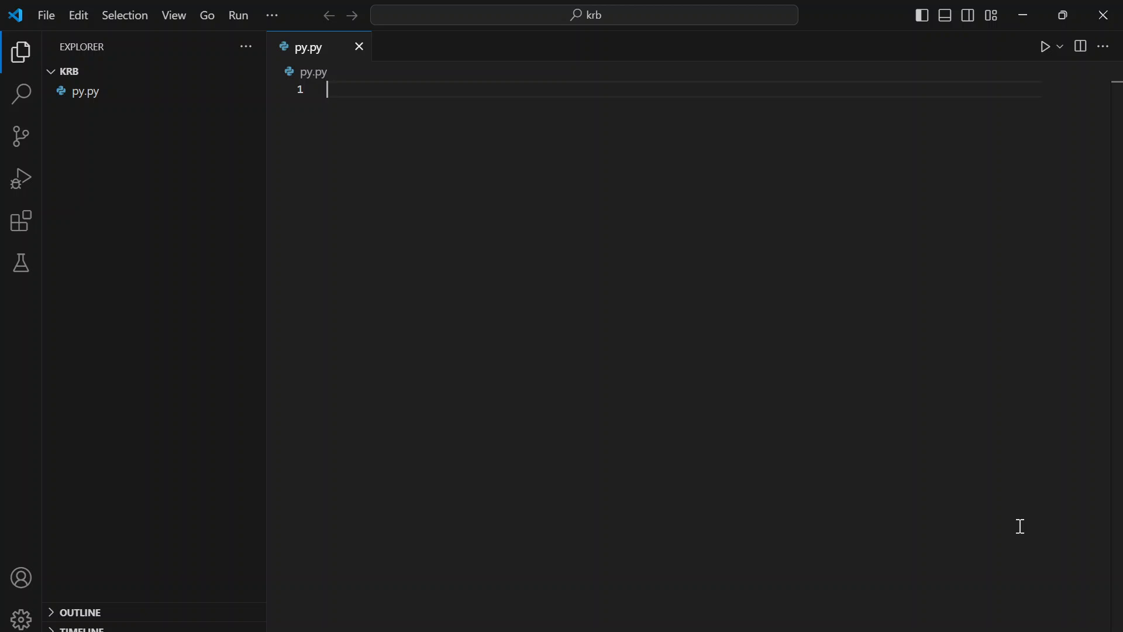
mouse_move(318, 56)
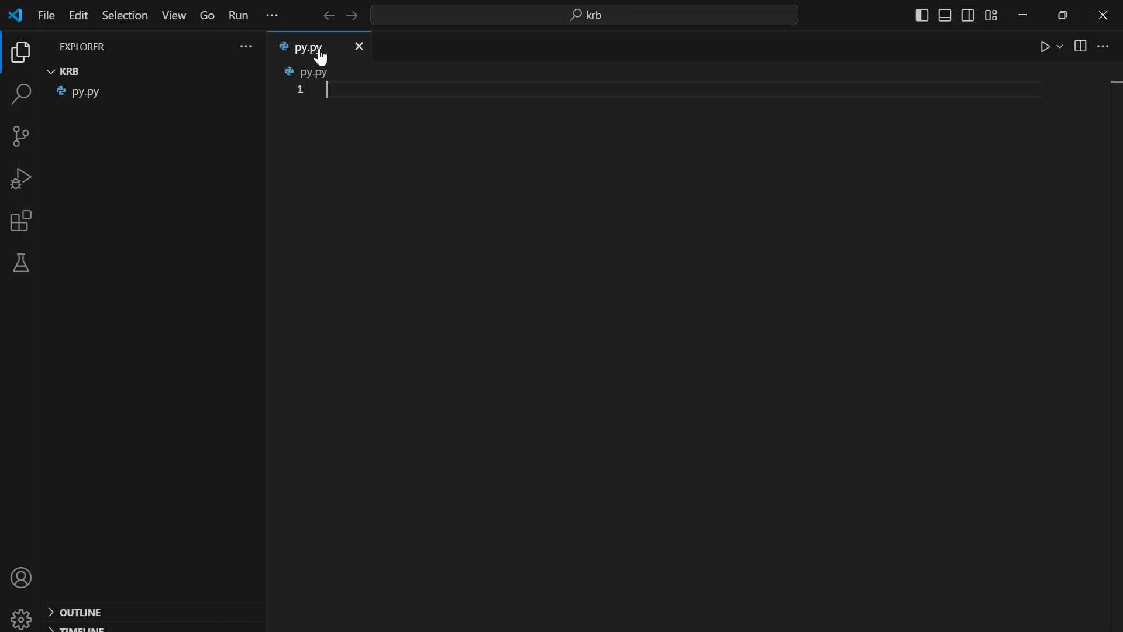
mouse_move(458, 143)
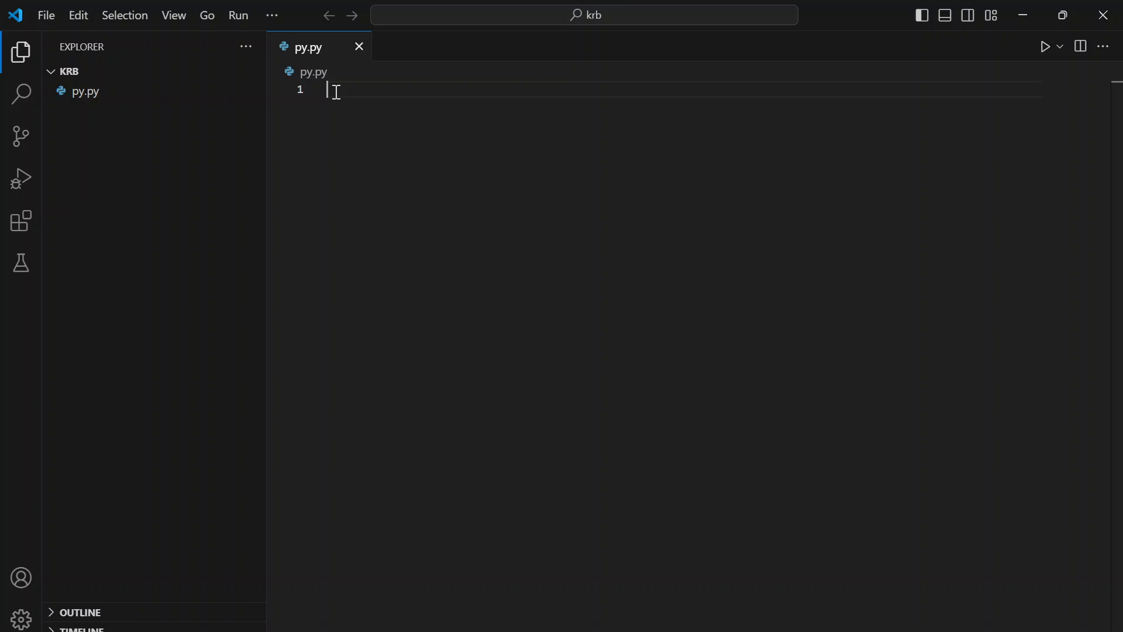
mouse_move(359, 47)
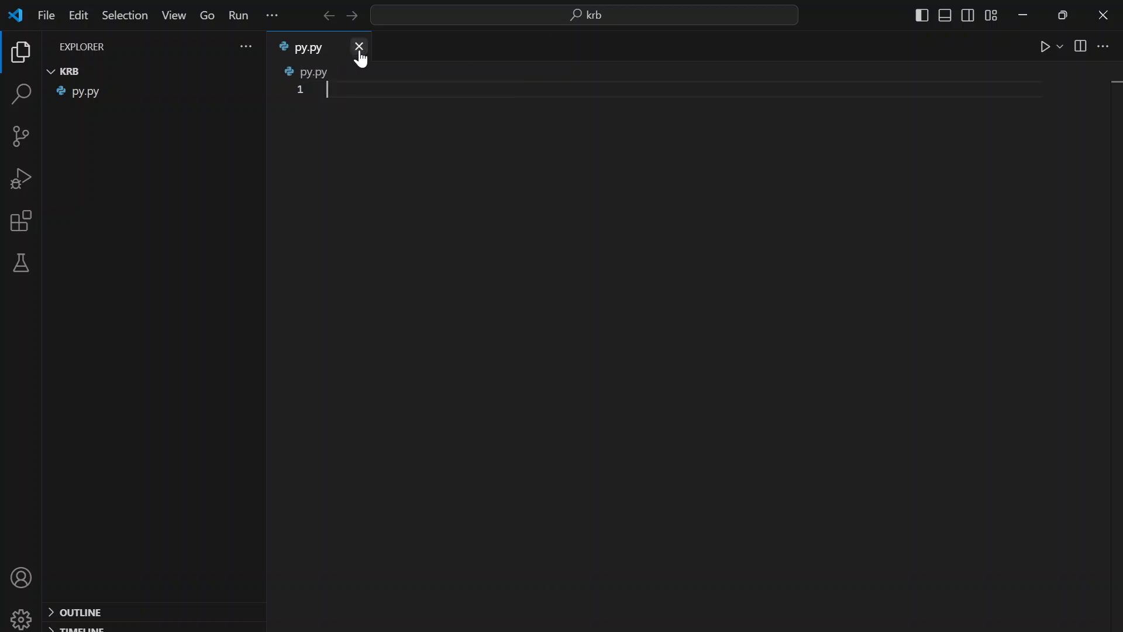
mouse_move(243, 221)
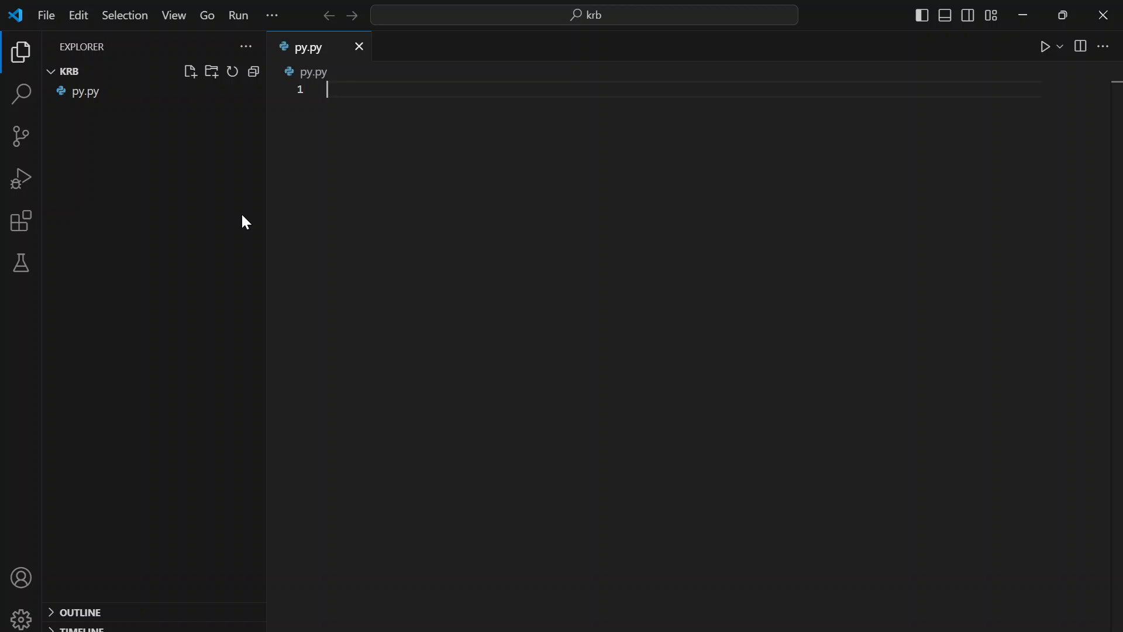
mouse_move(618, 294)
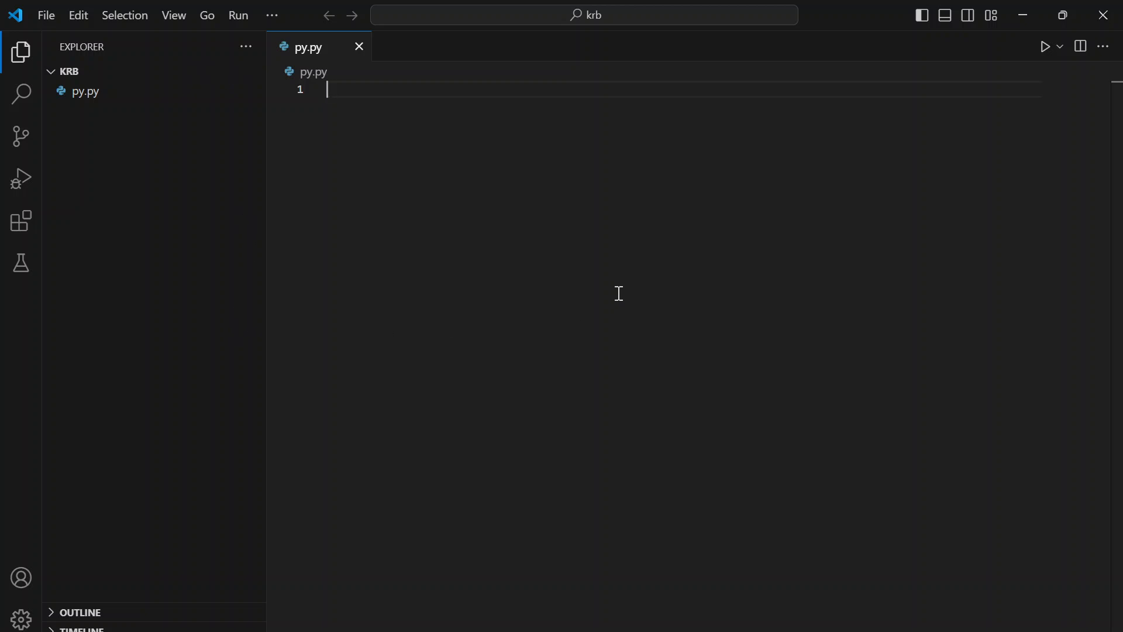
mouse_move(1045, 459)
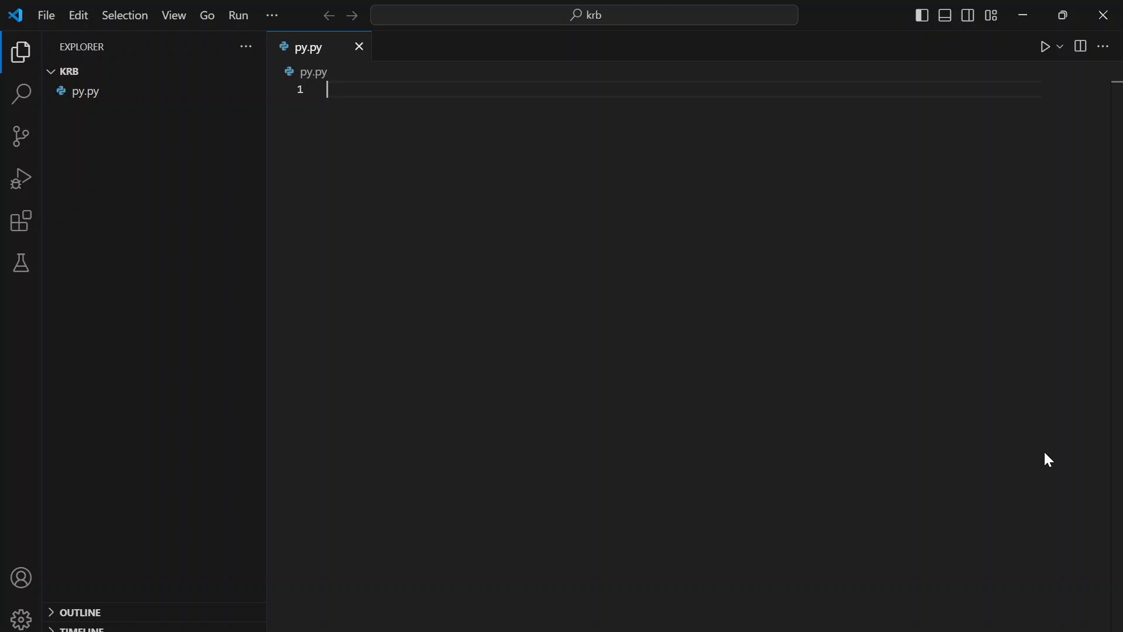
mouse_move(324, 7)
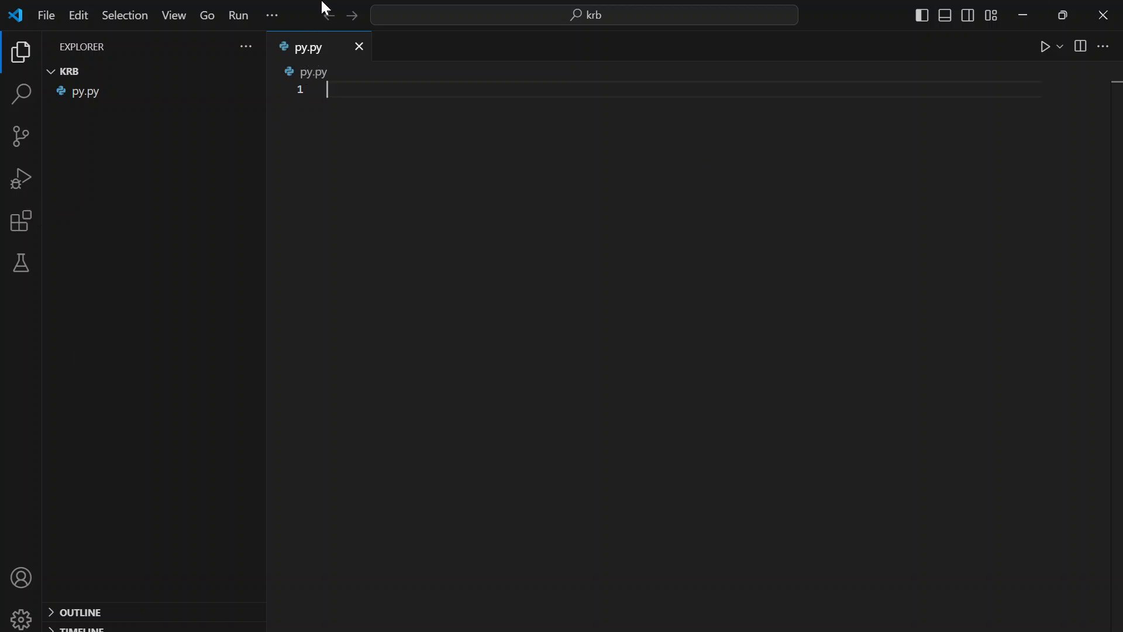
mouse_move(385, 180)
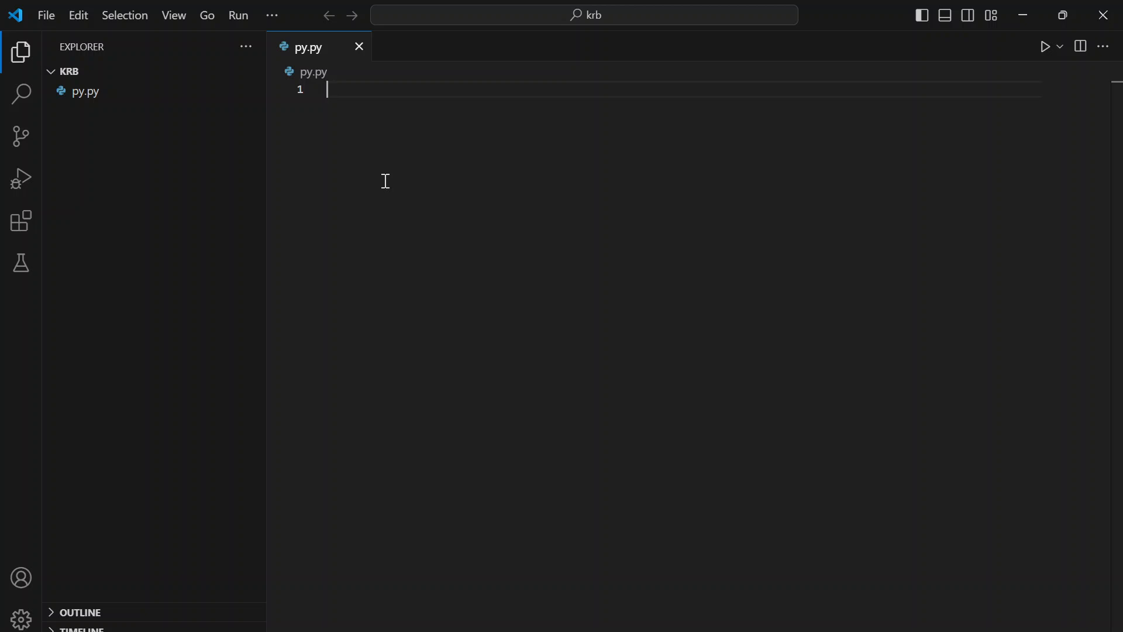
mouse_move(640, 224)
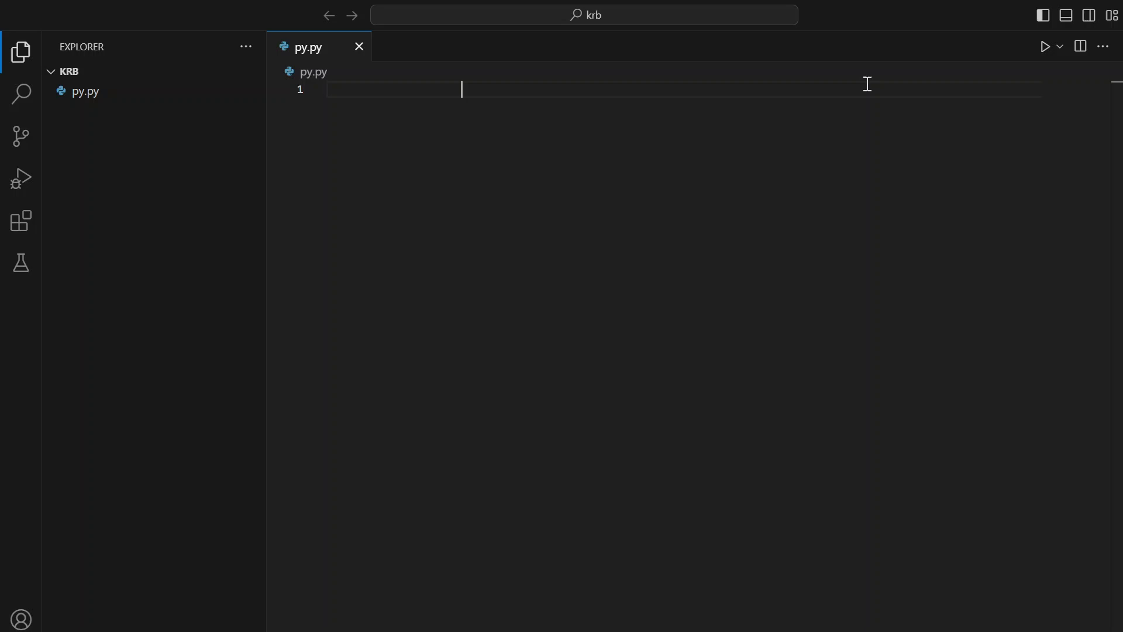
Step: Write the first block: num = 3 followed by if num > 0:
type("num")
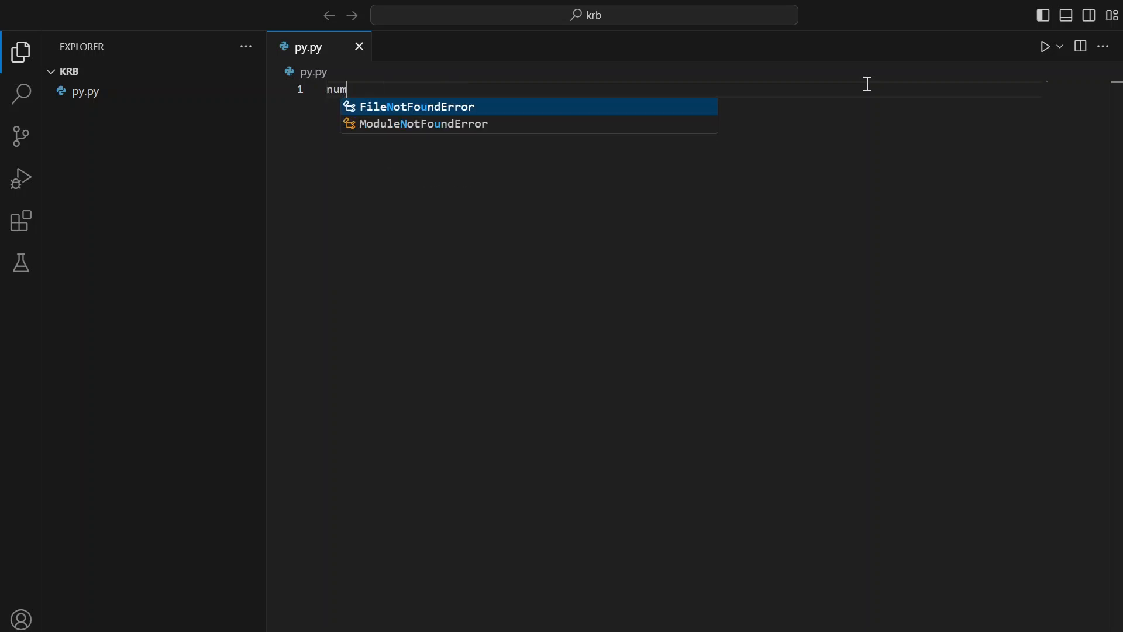
type("= 3")
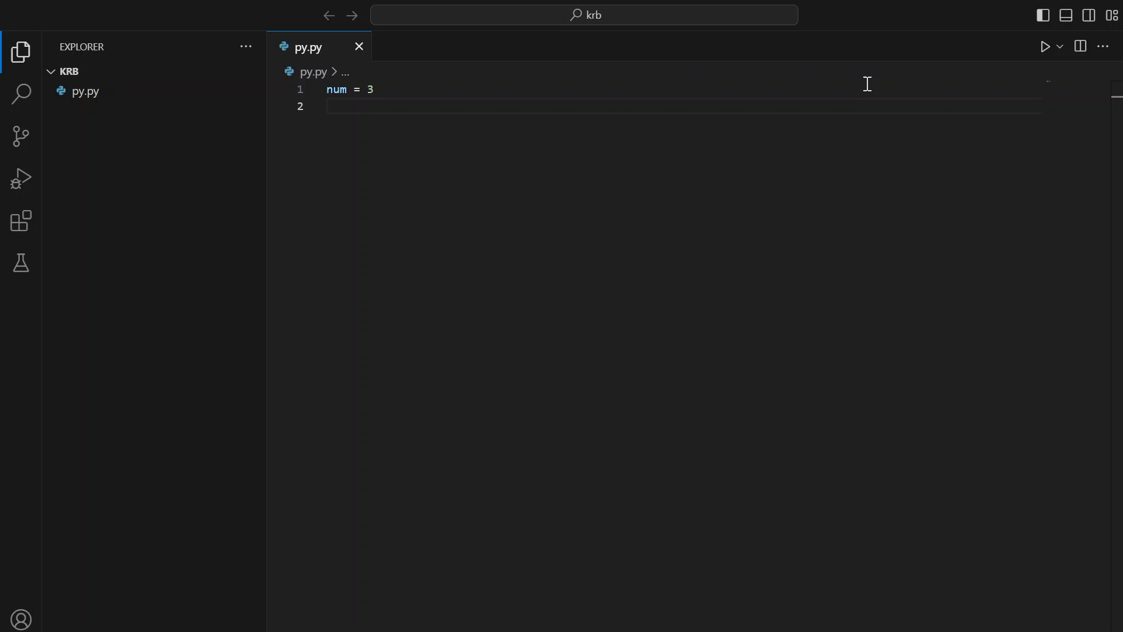
type("if num")
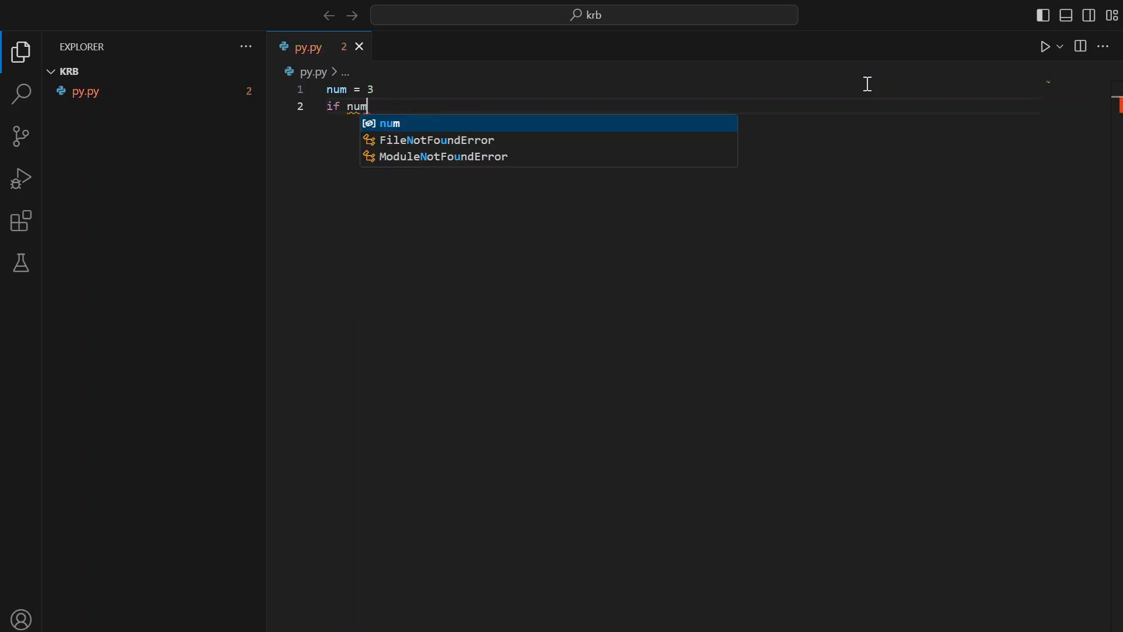
type(">")
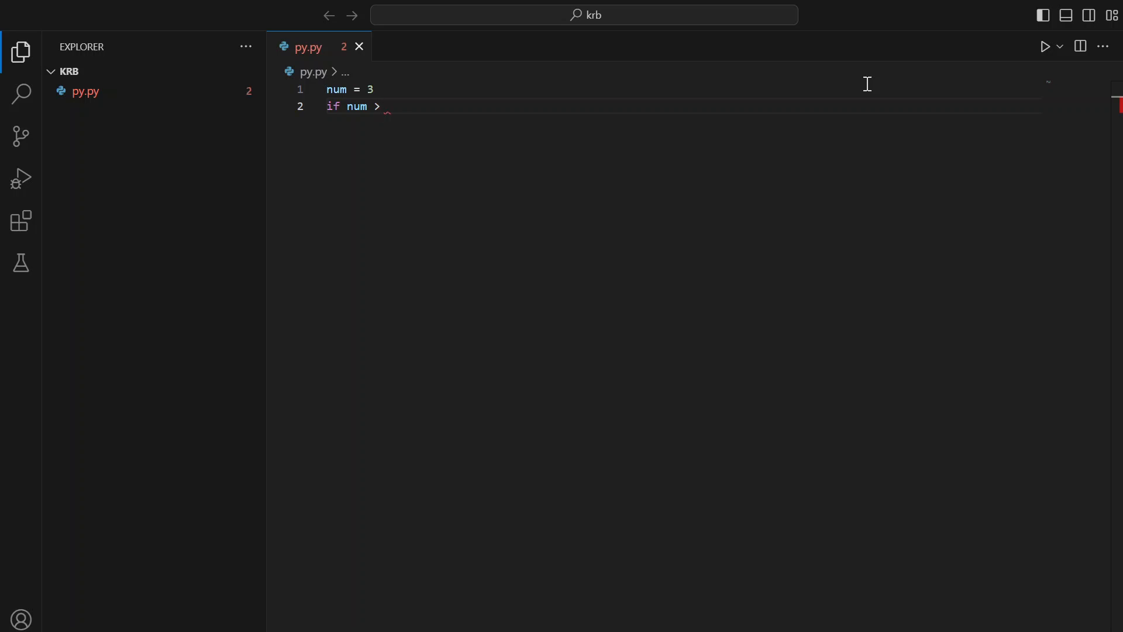
type("0:")
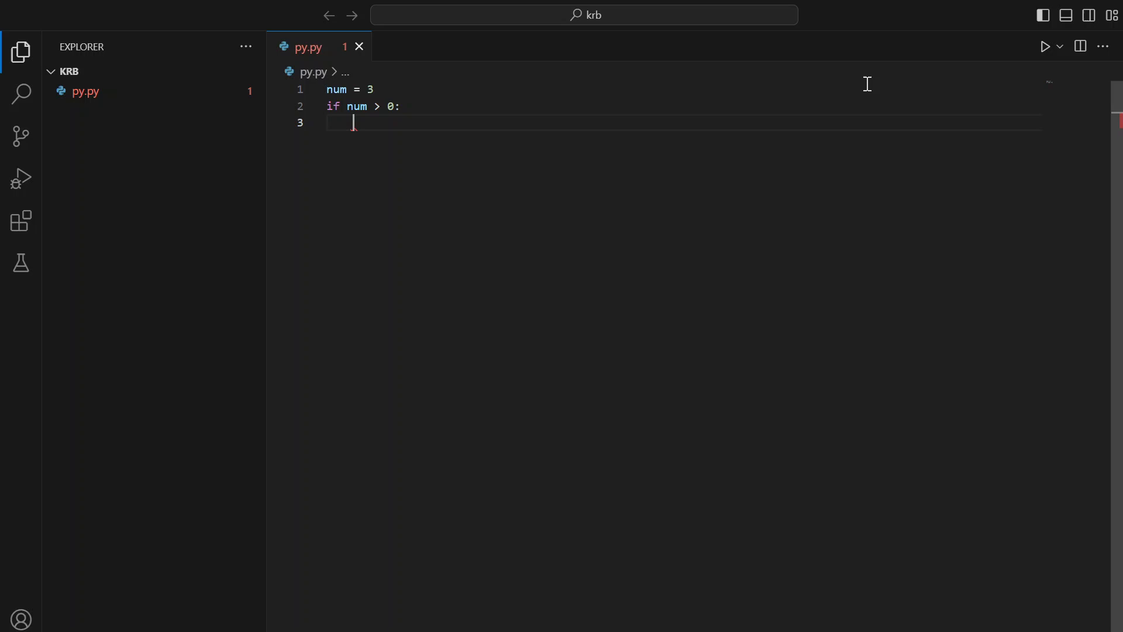
Step: Begin the print call on line 3 under the if statement
type("pr")
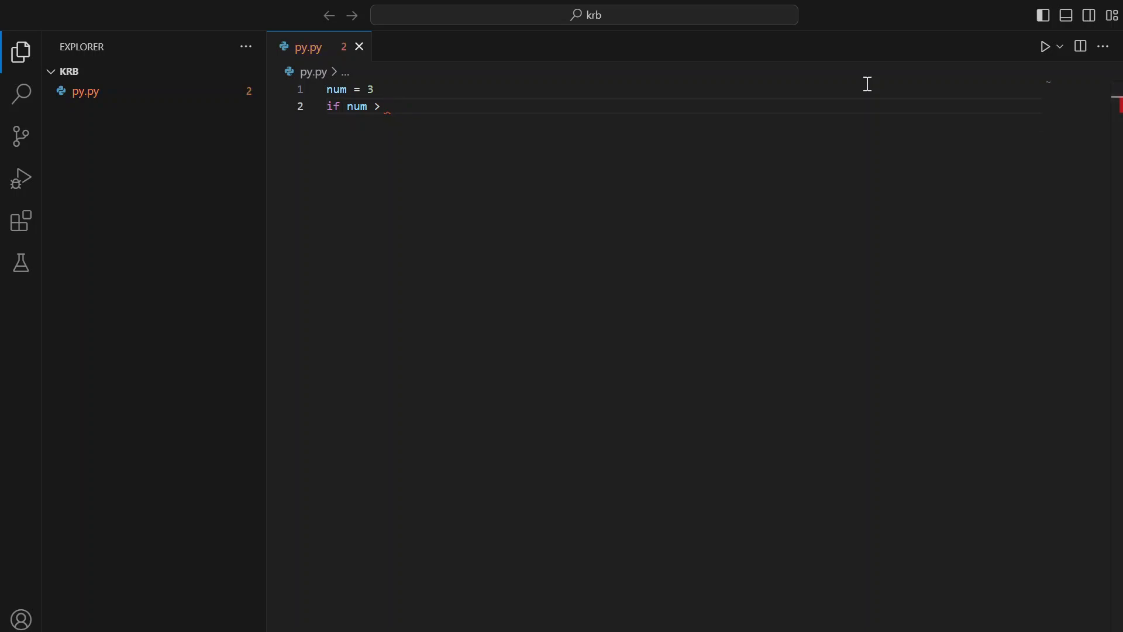
type("0:")
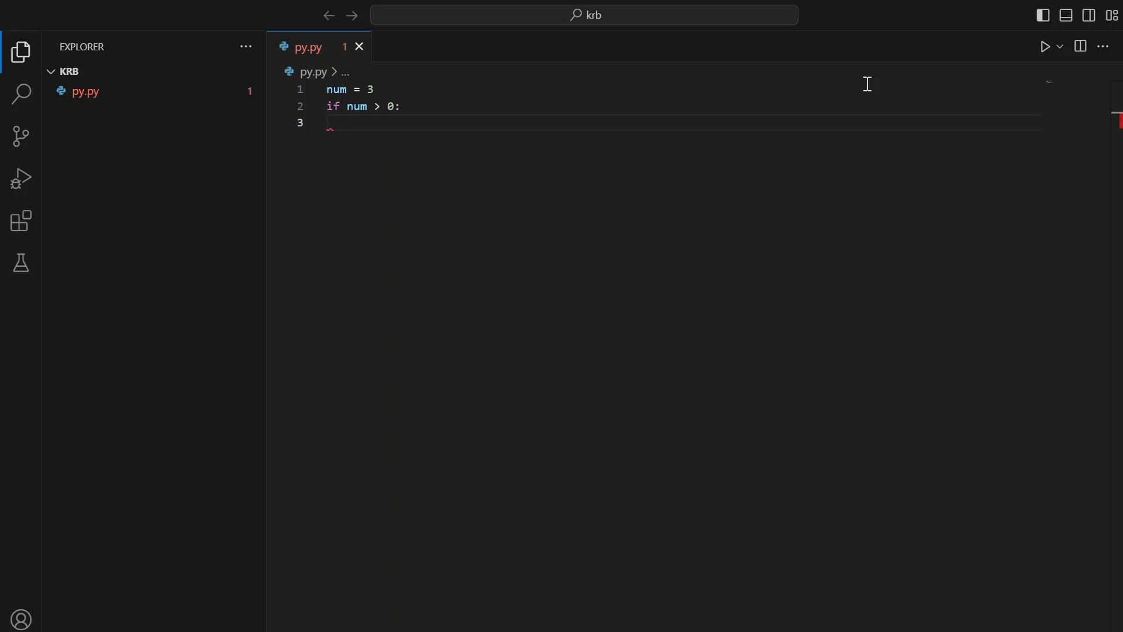
type("pritn")
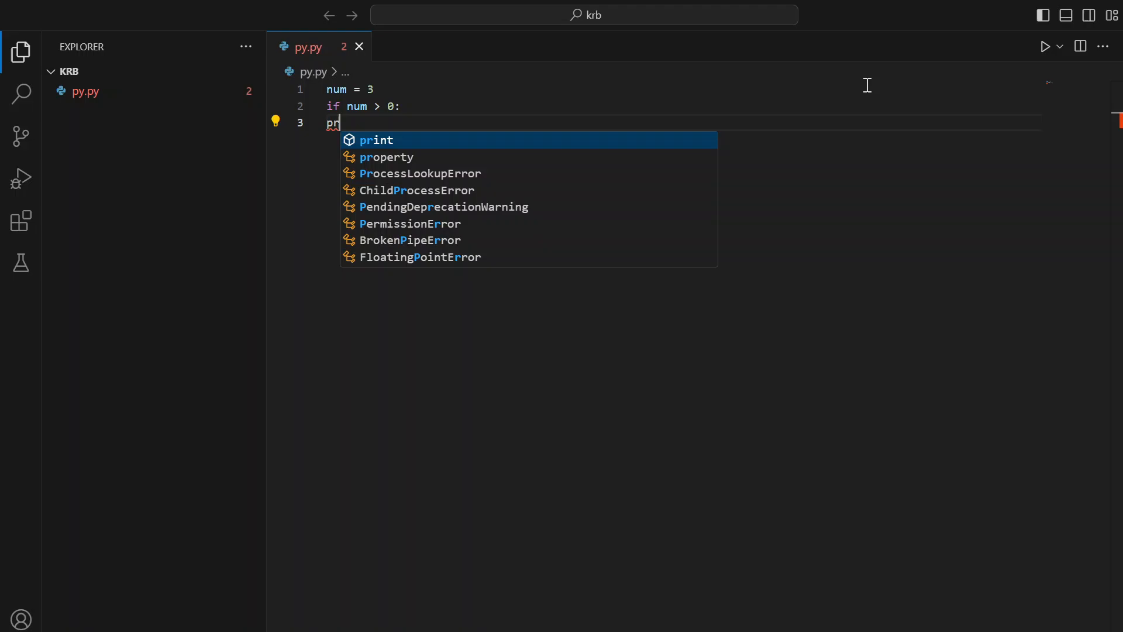
mouse_move(376, 90)
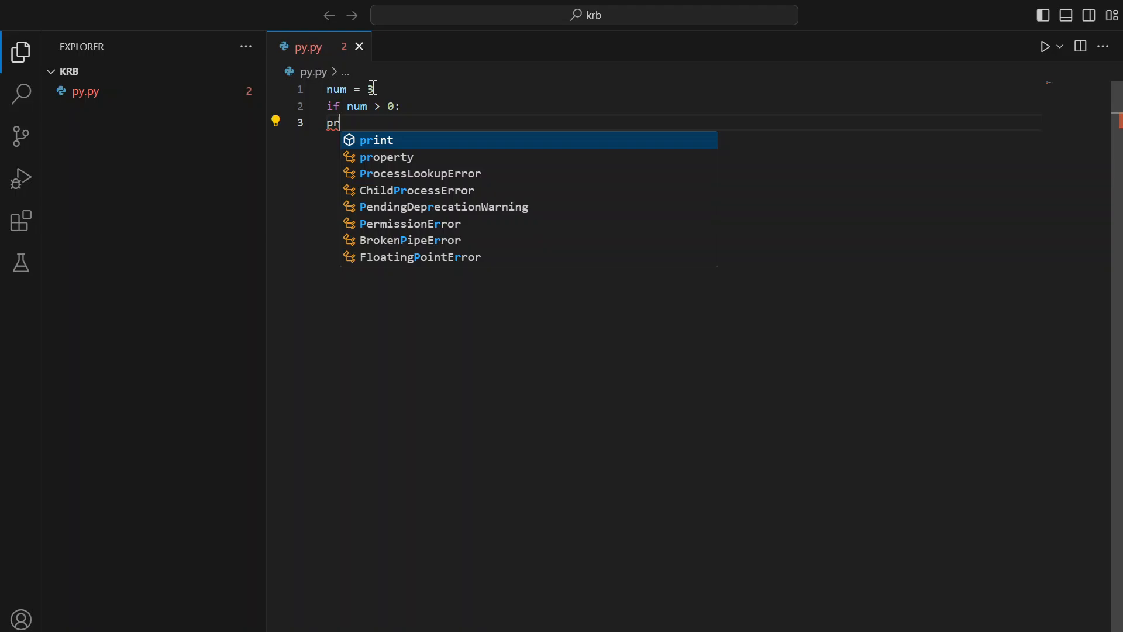
mouse_move(392, 174)
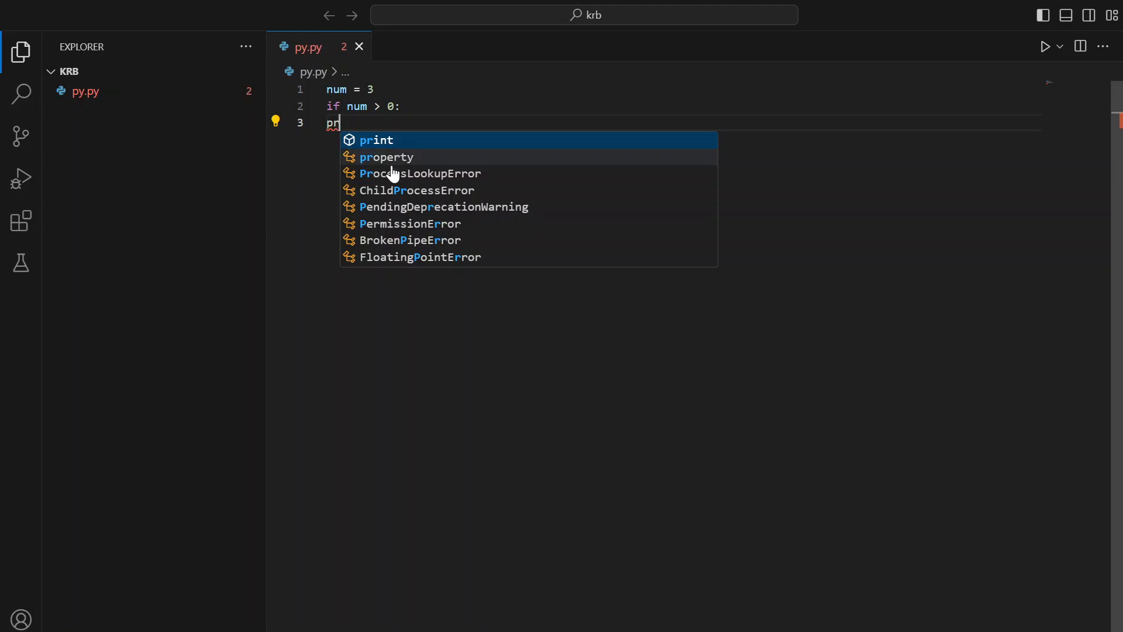
mouse_move(393, 159)
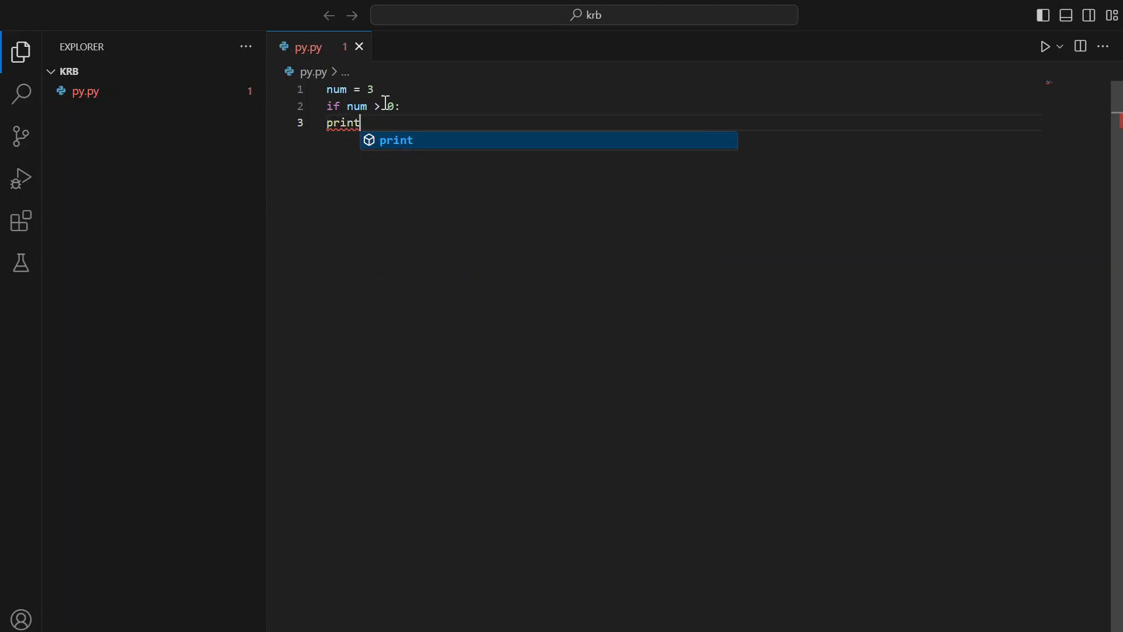
Step: Form line 3 as print (num, "") with the cursor inside the empty quotes
key("Escape")
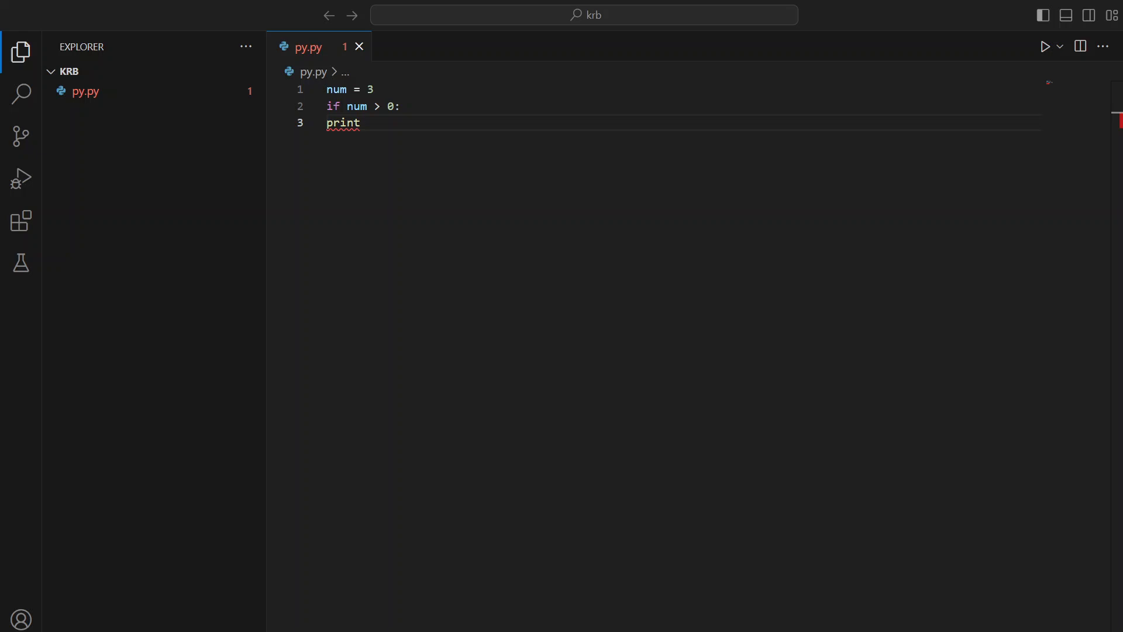
double_click(343, 123)
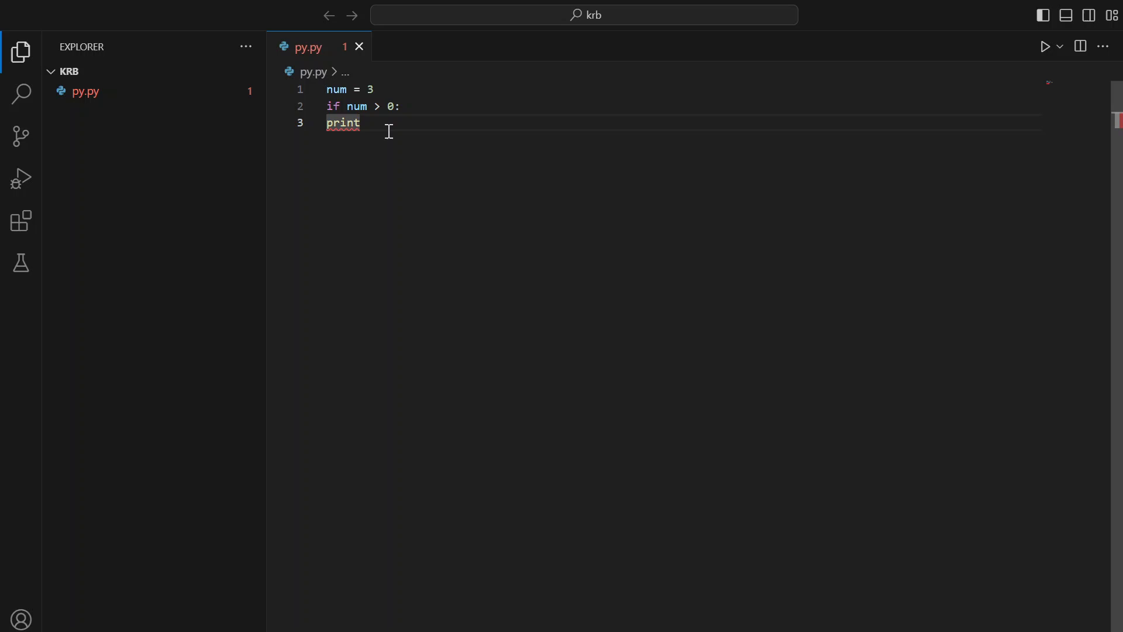
type("()")
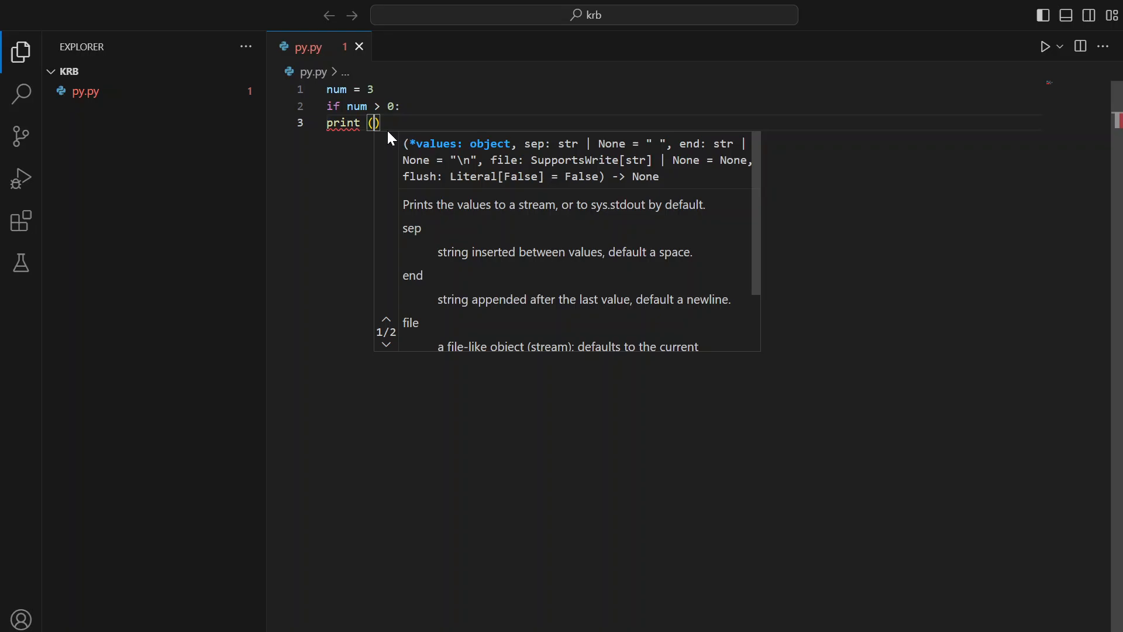
type("num")
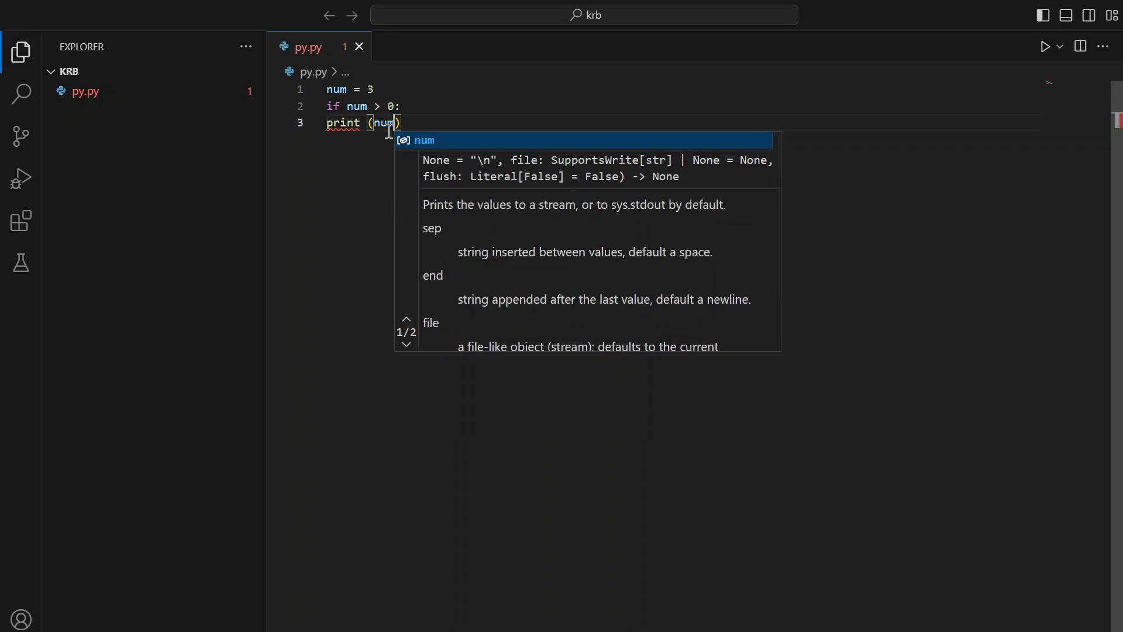
type(",")
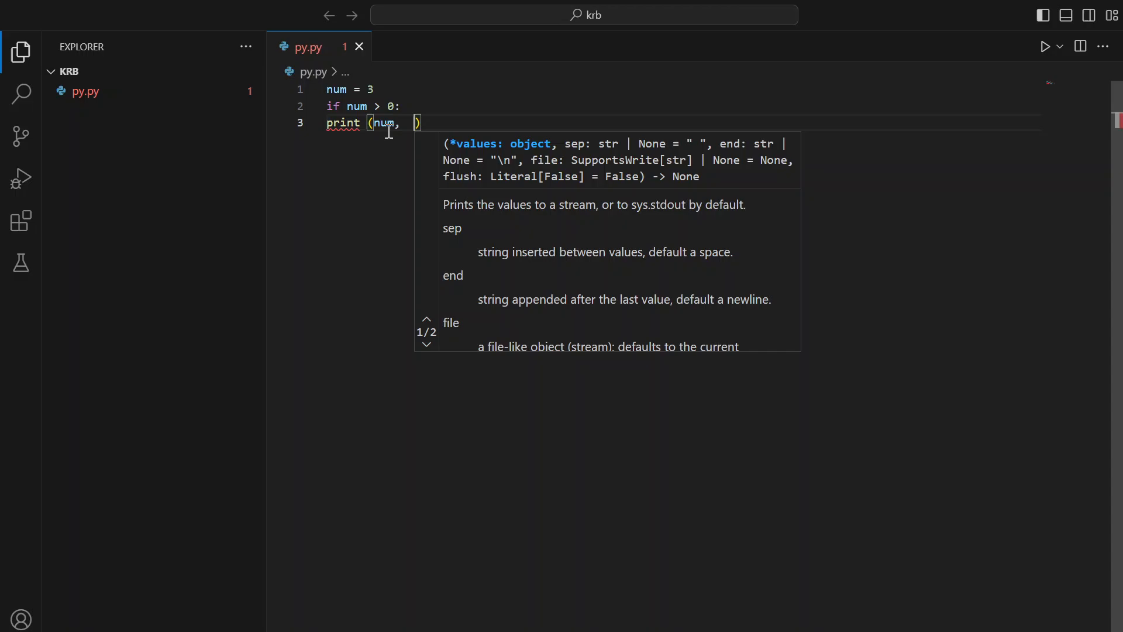
type("\"\"")
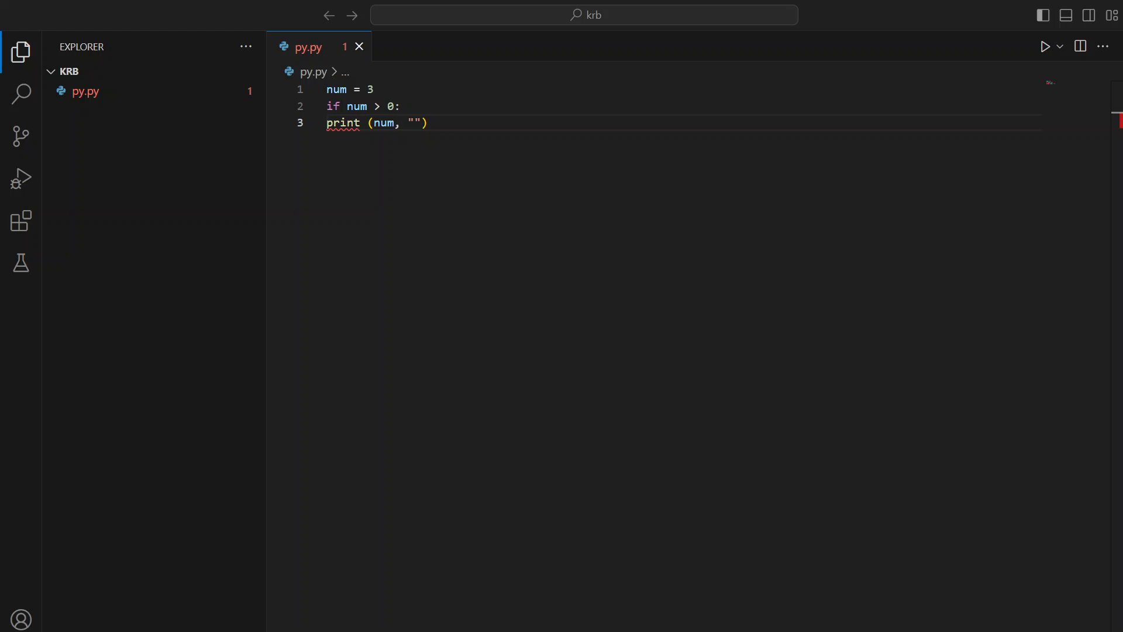
left_click(388, 123)
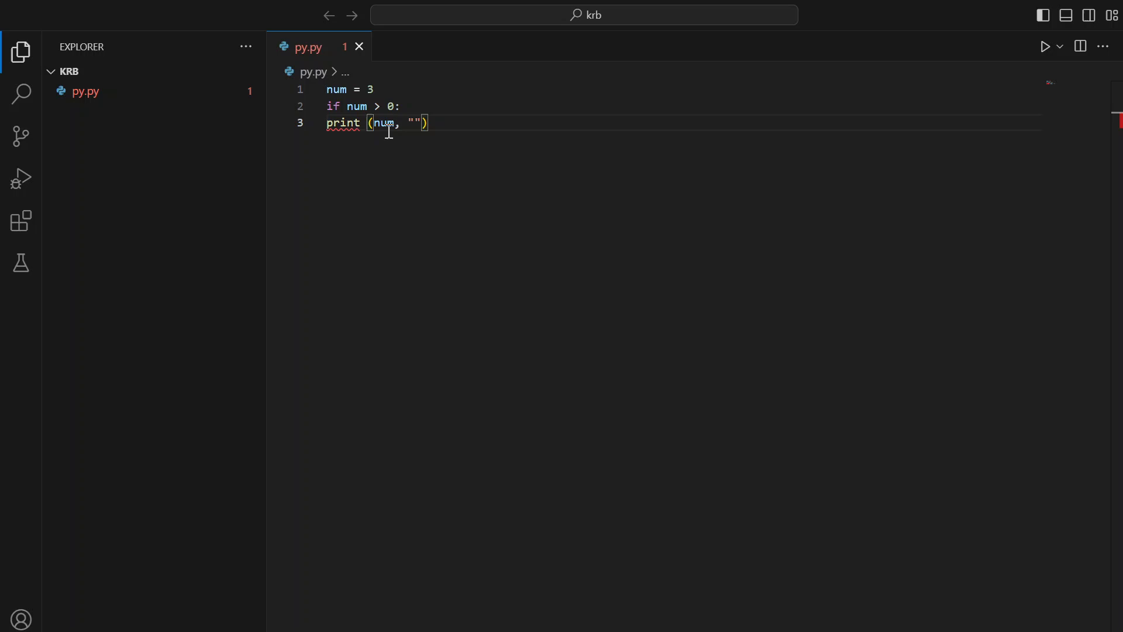
Step: Fill the quotes with the message 'num is a positive number.'
type("num is a p")
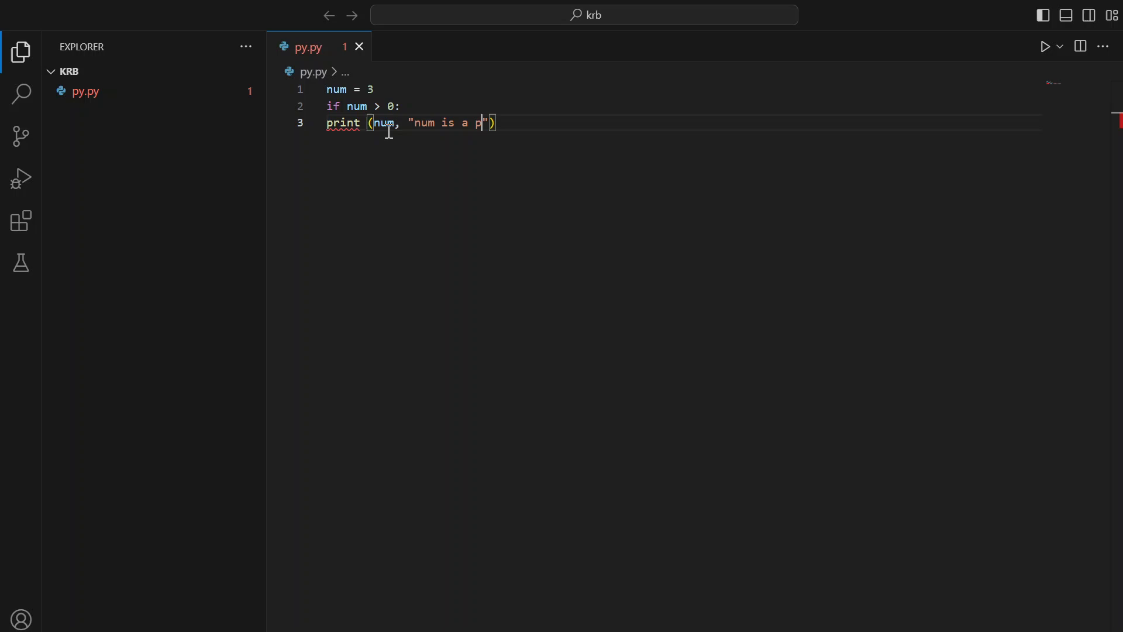
type("ositiv")
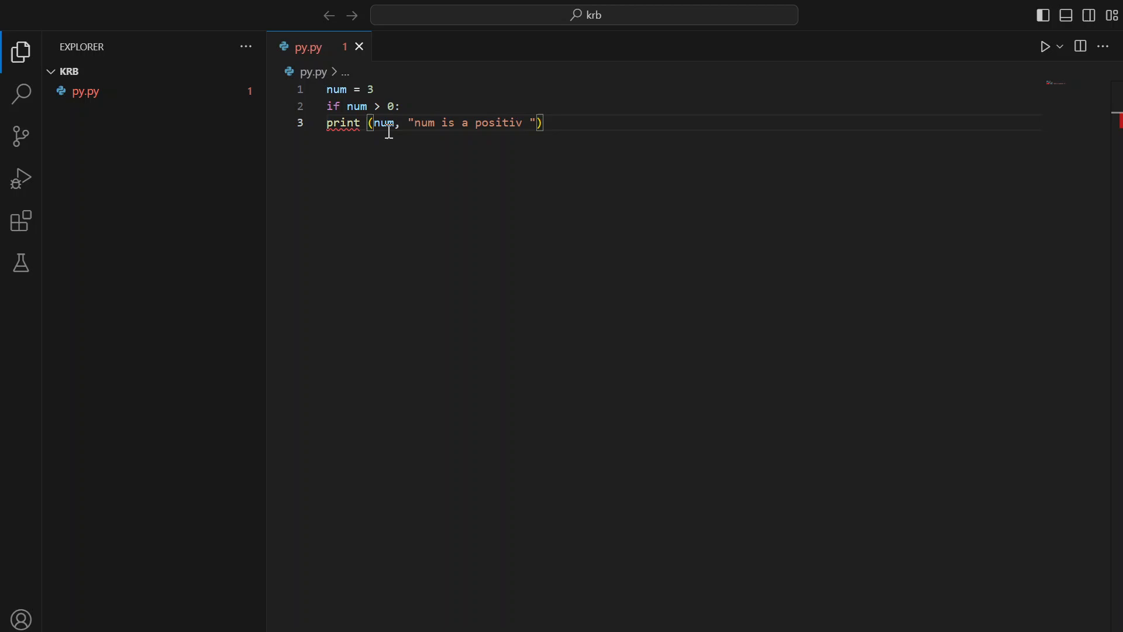
type("e")
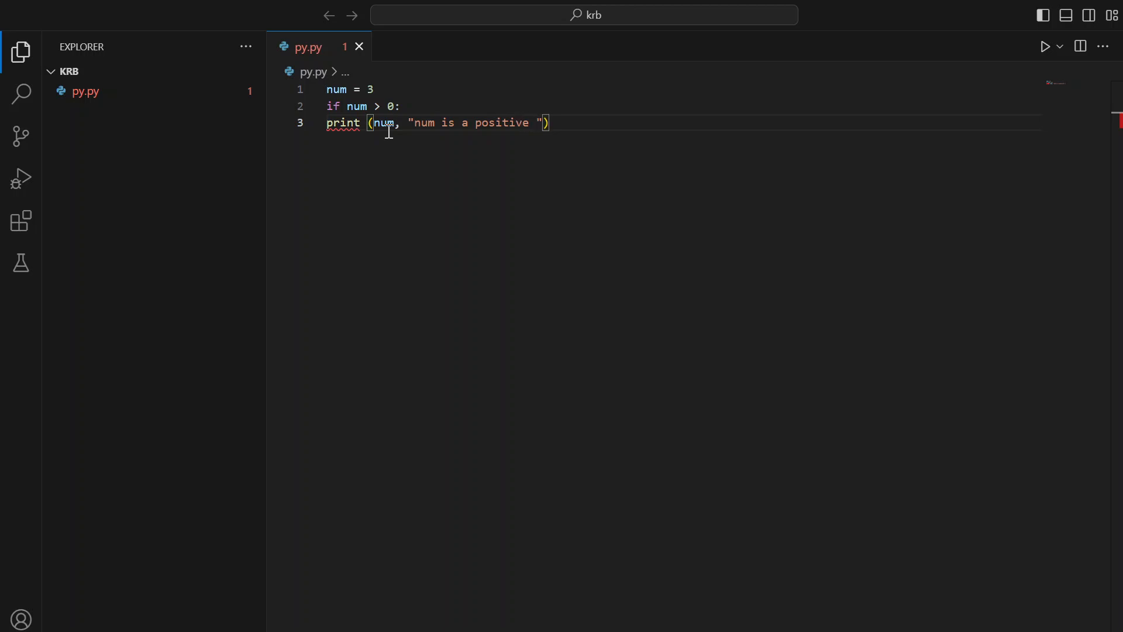
type("numb")
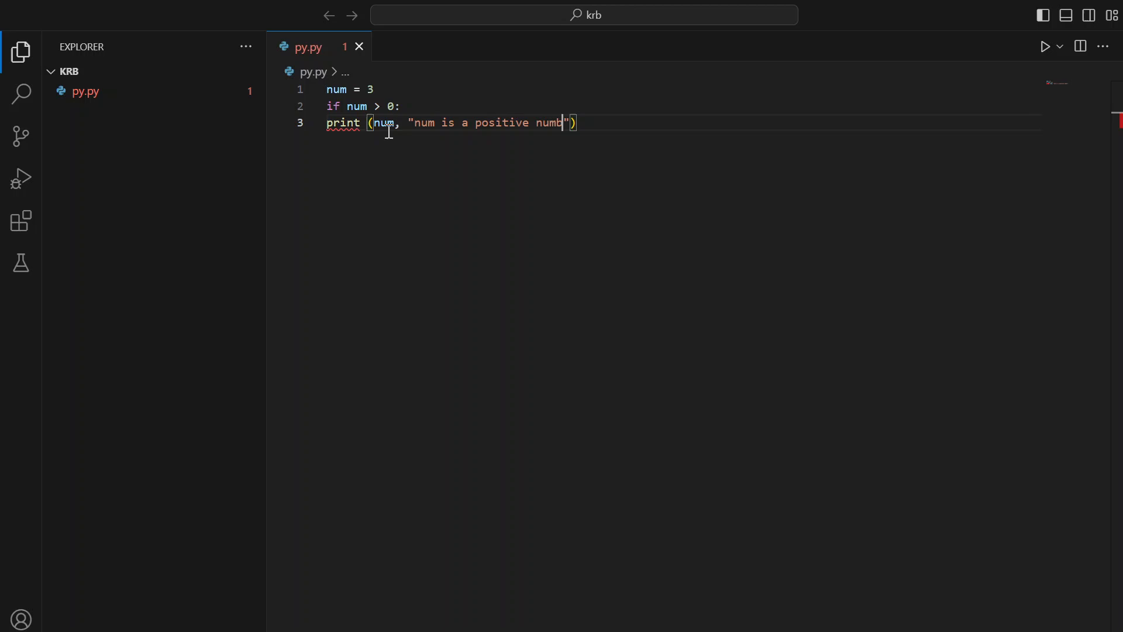
type("er.")
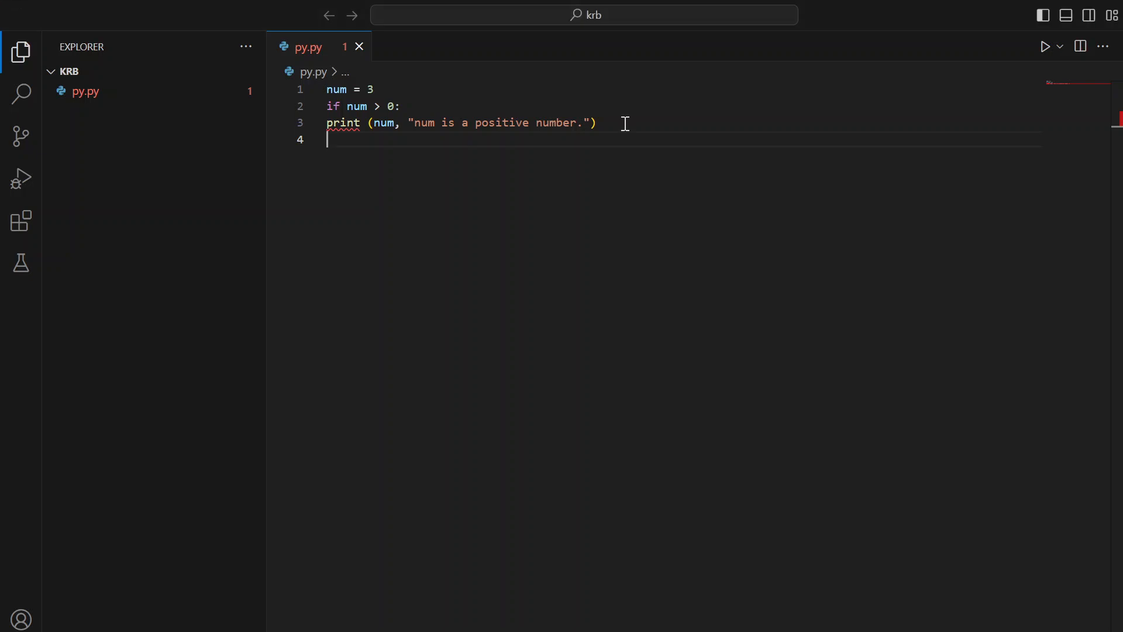
Step: After blank lines, add num = -1 on line 6 and start line 7
key("Enter")
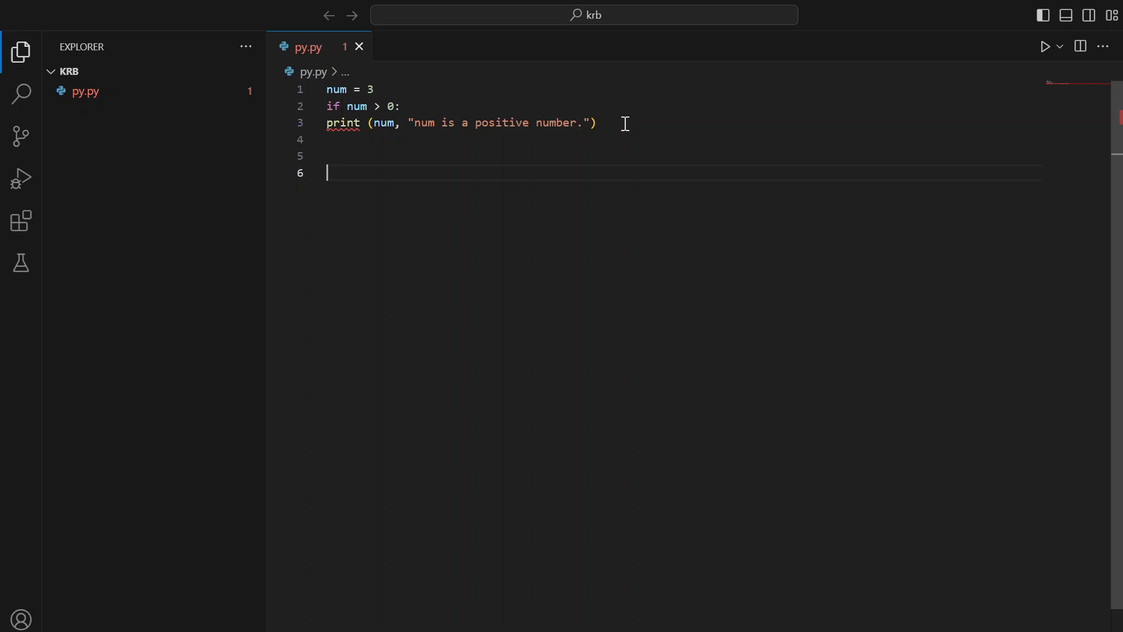
type("num =n")
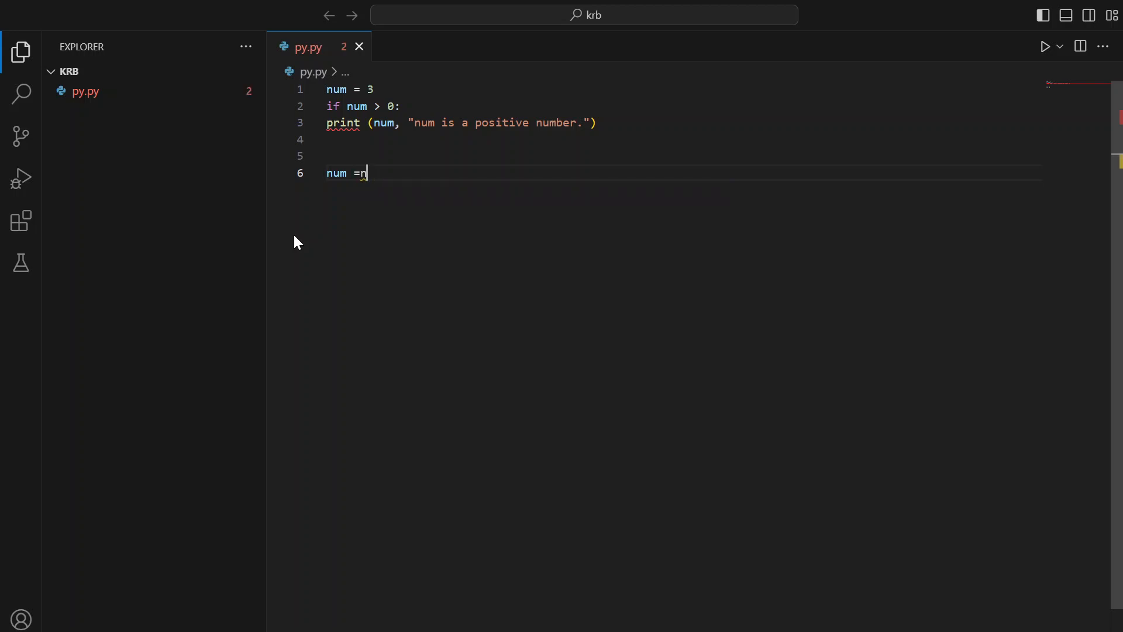
key("BackSpace")
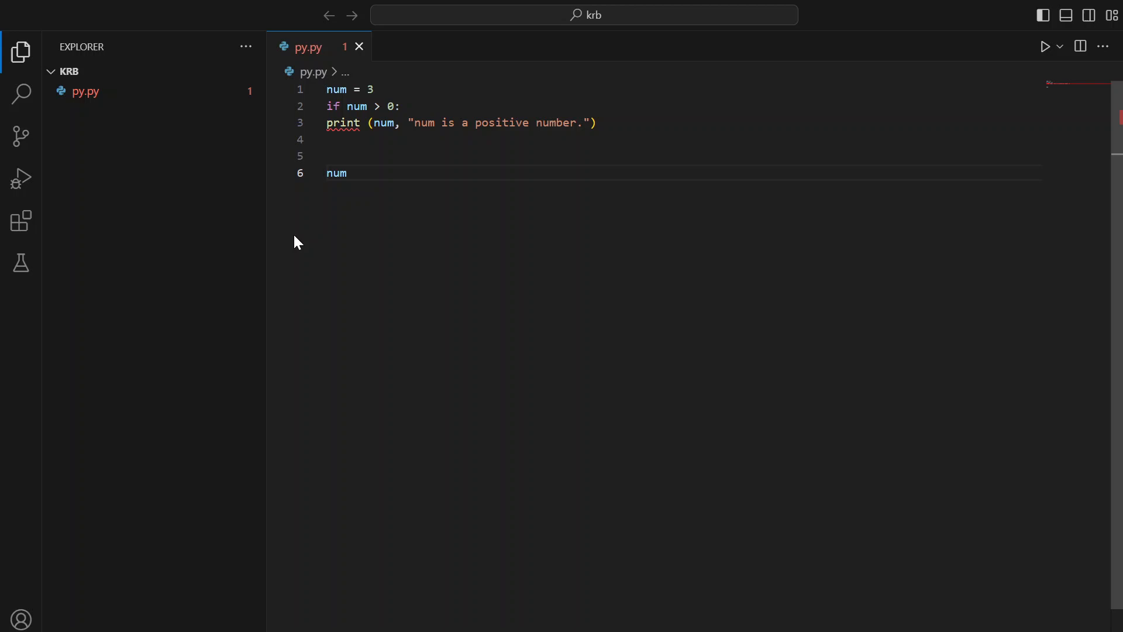
type("0")
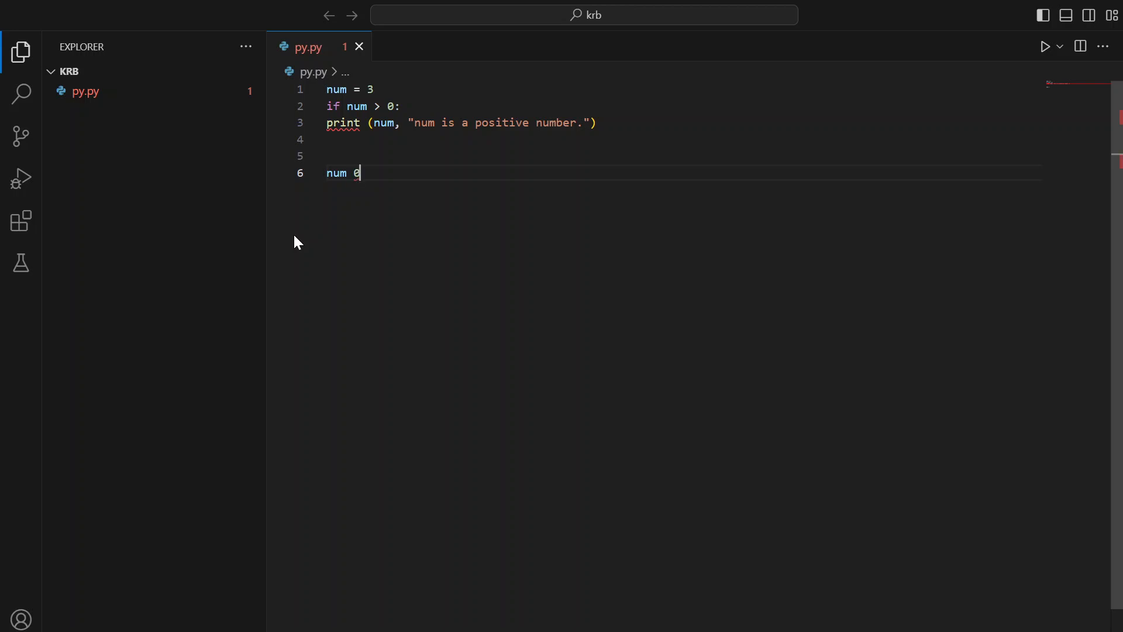
key("Backspace")
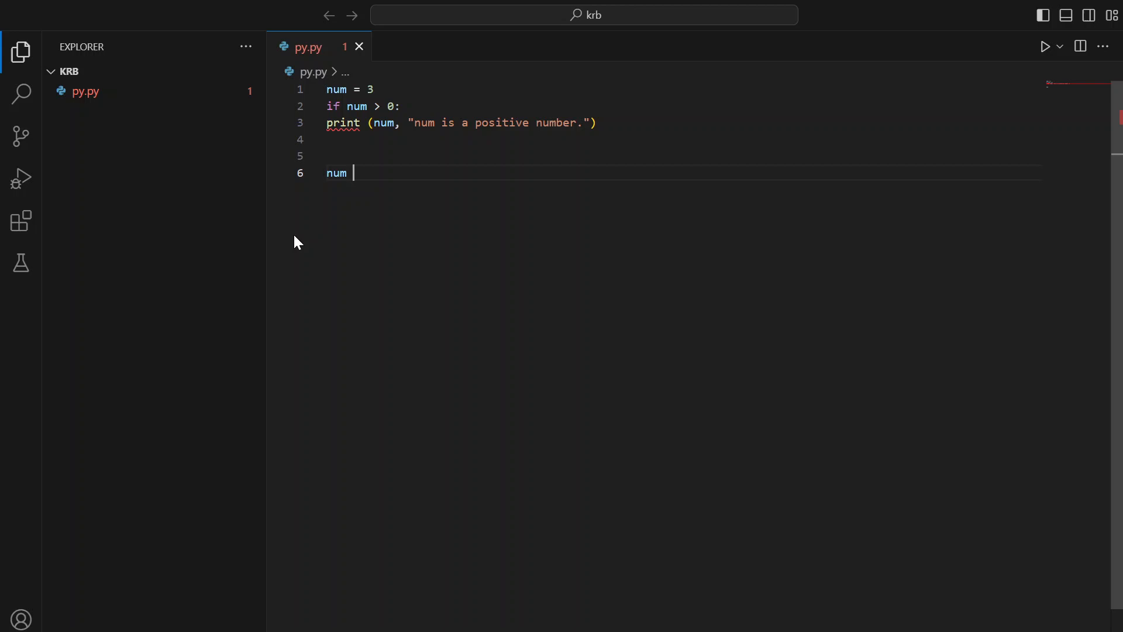
type("=")
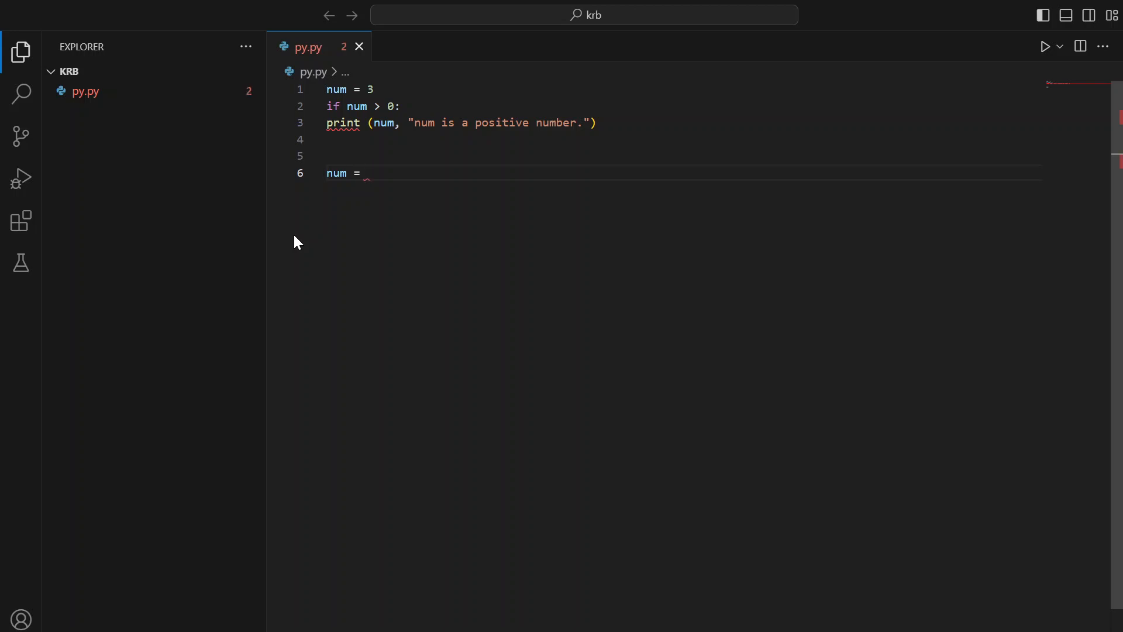
type("1-")
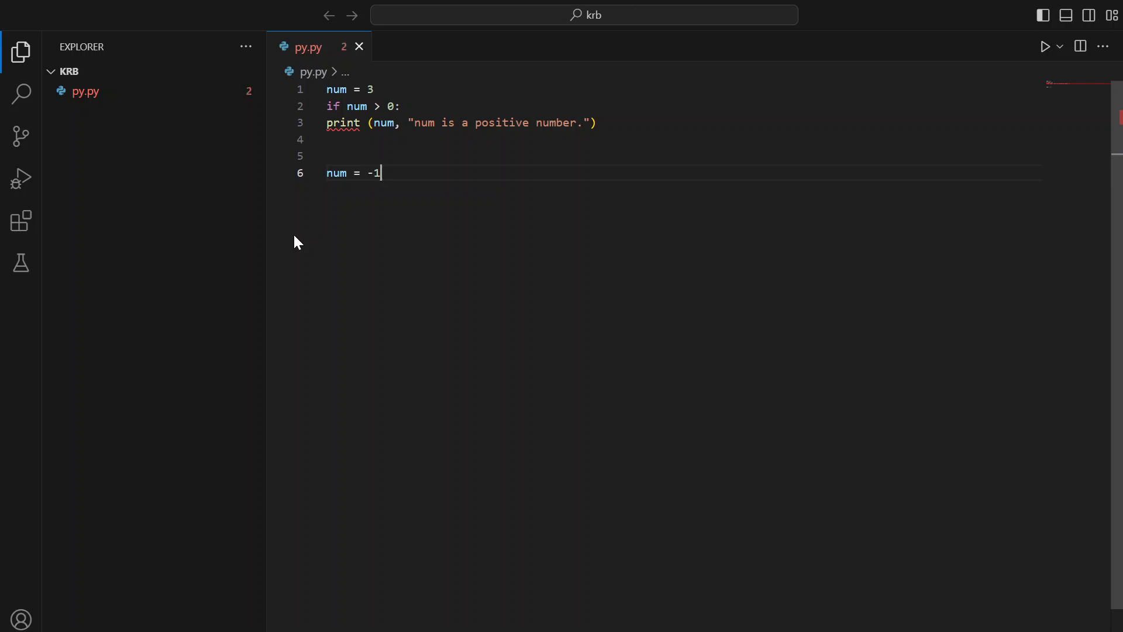
key("Enter")
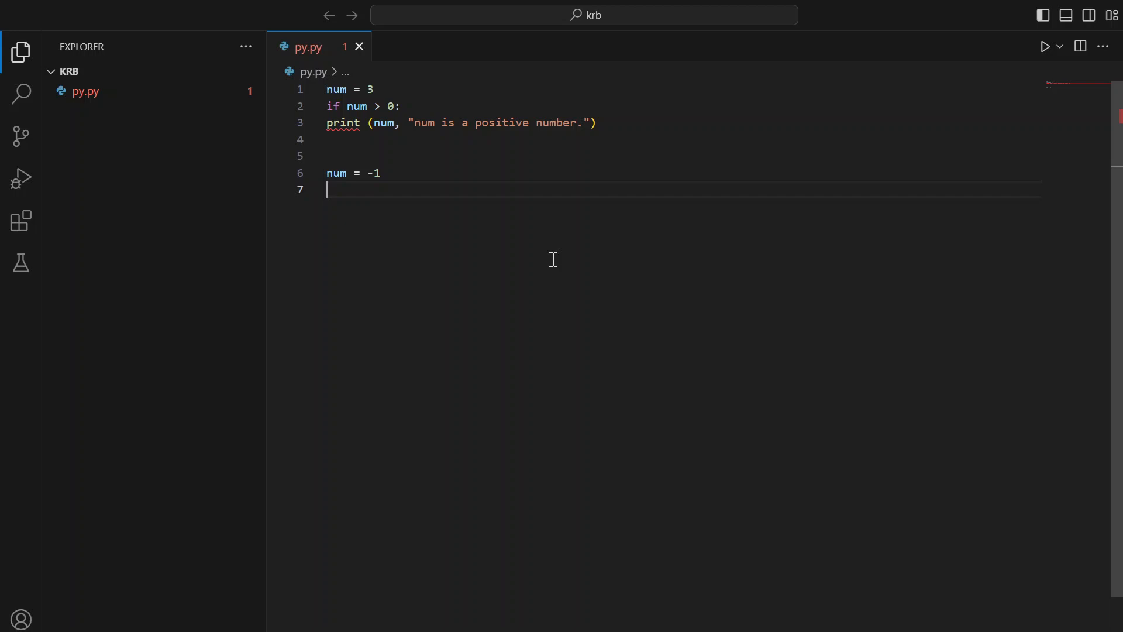
Step: Add if num > 0: on line 7 and begin its body line
type("if")
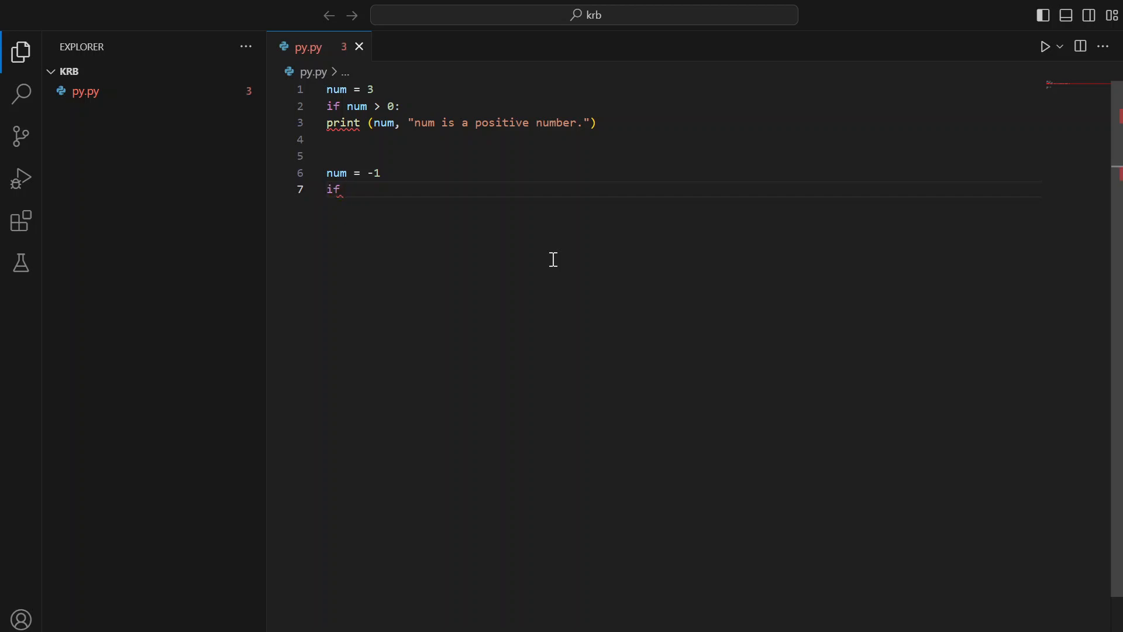
key("Backspace")
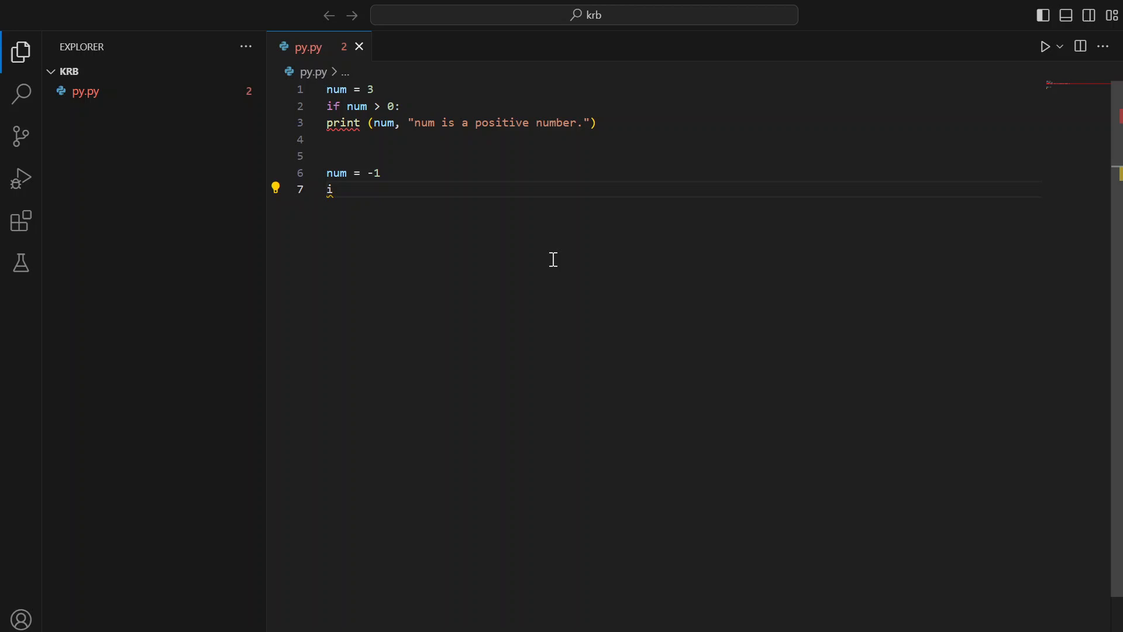
type("f")
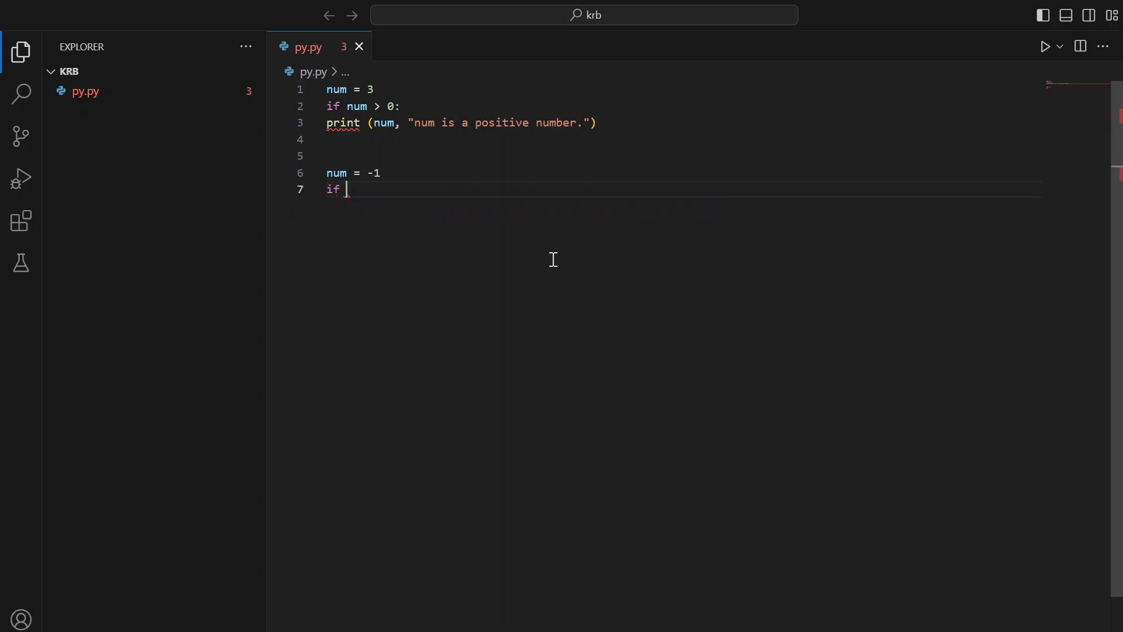
type("num")
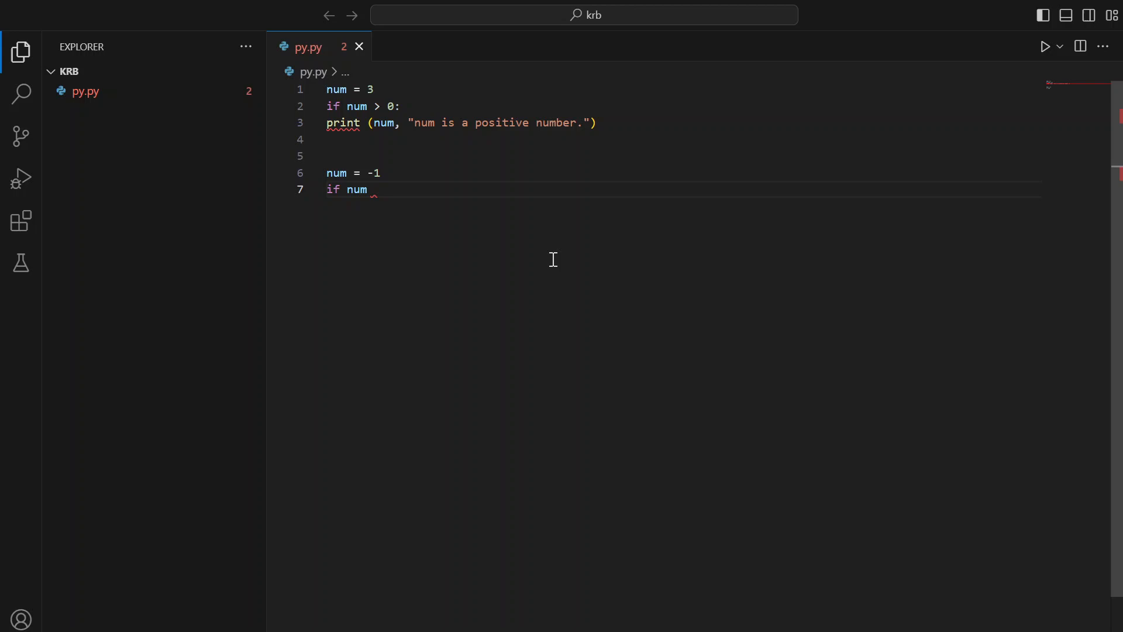
type(">")
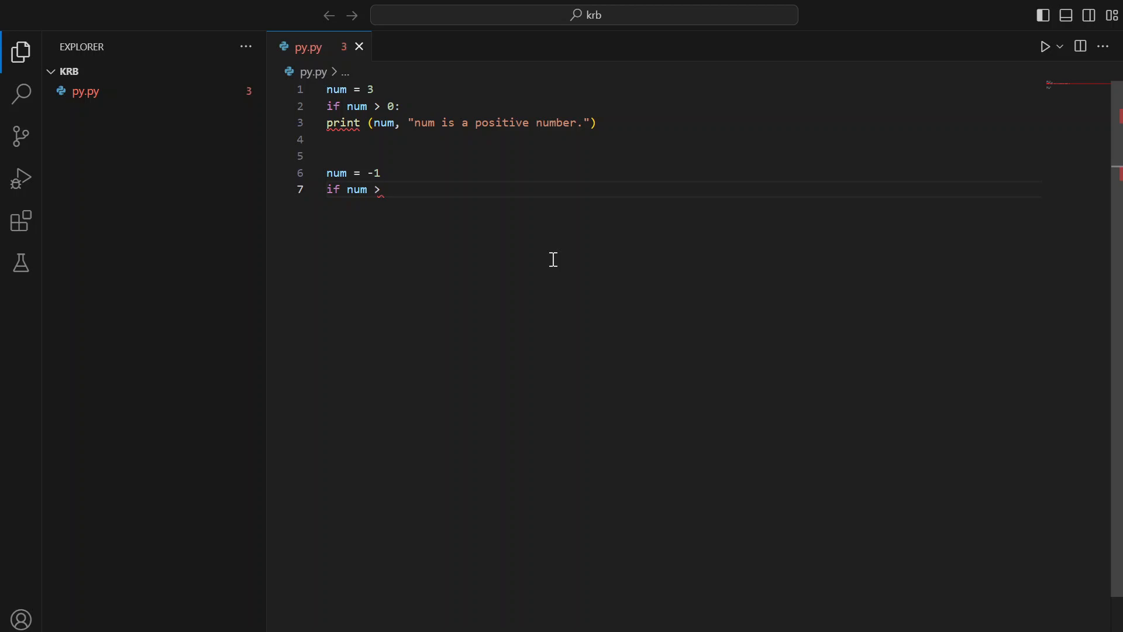
type("o")
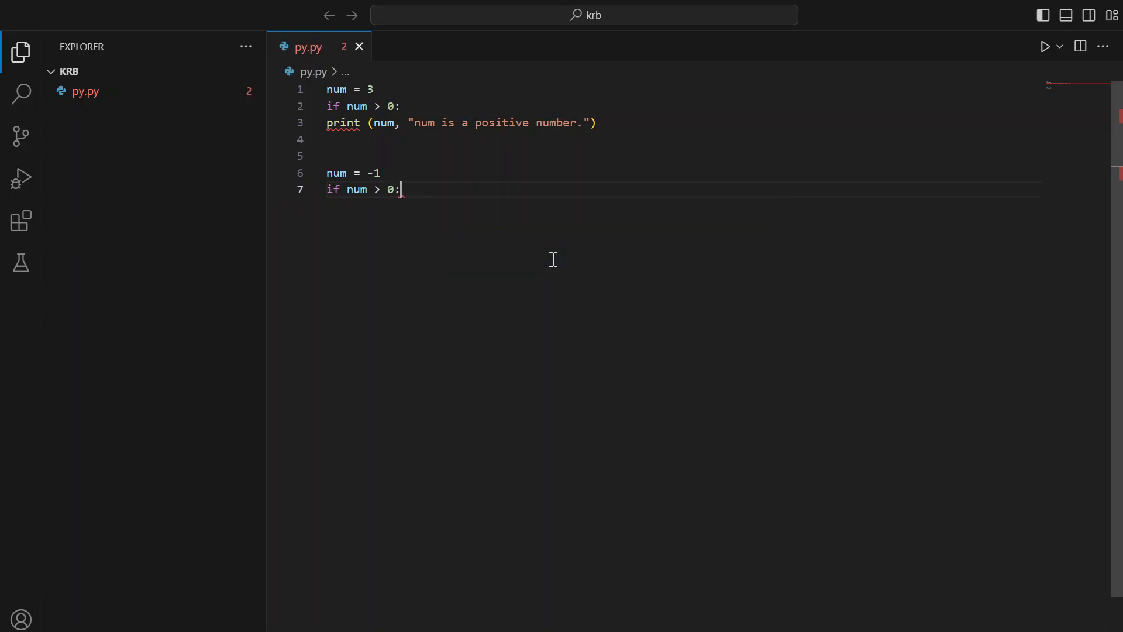
key("Enter")
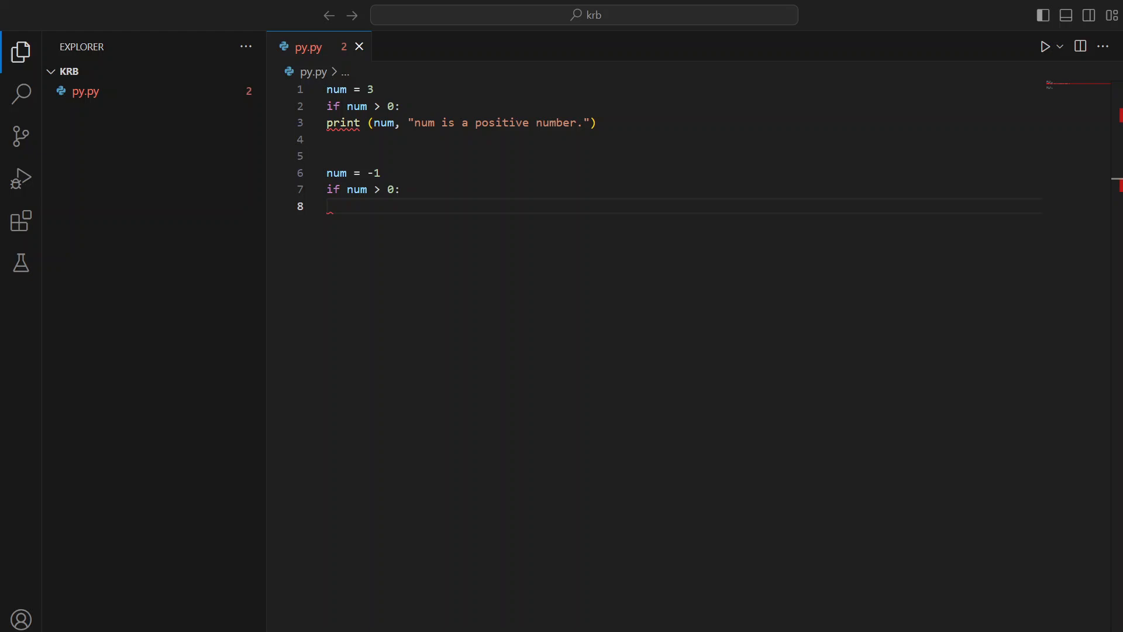
Step: Write line 8 as print(num, "") and start the message inside the quotes
type("p")
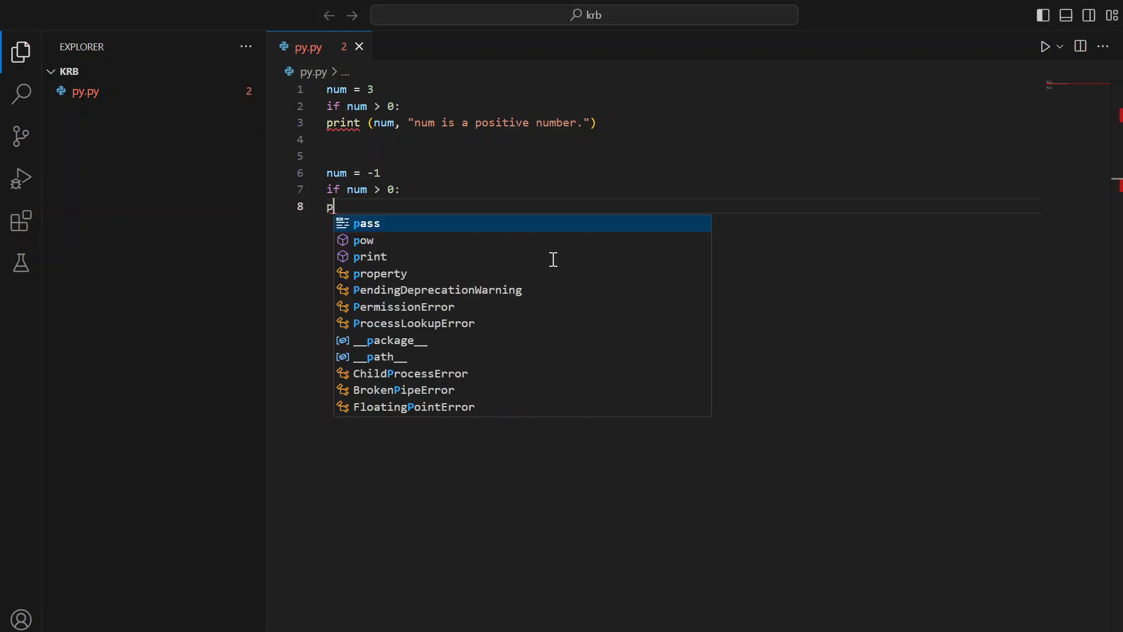
type("rint")
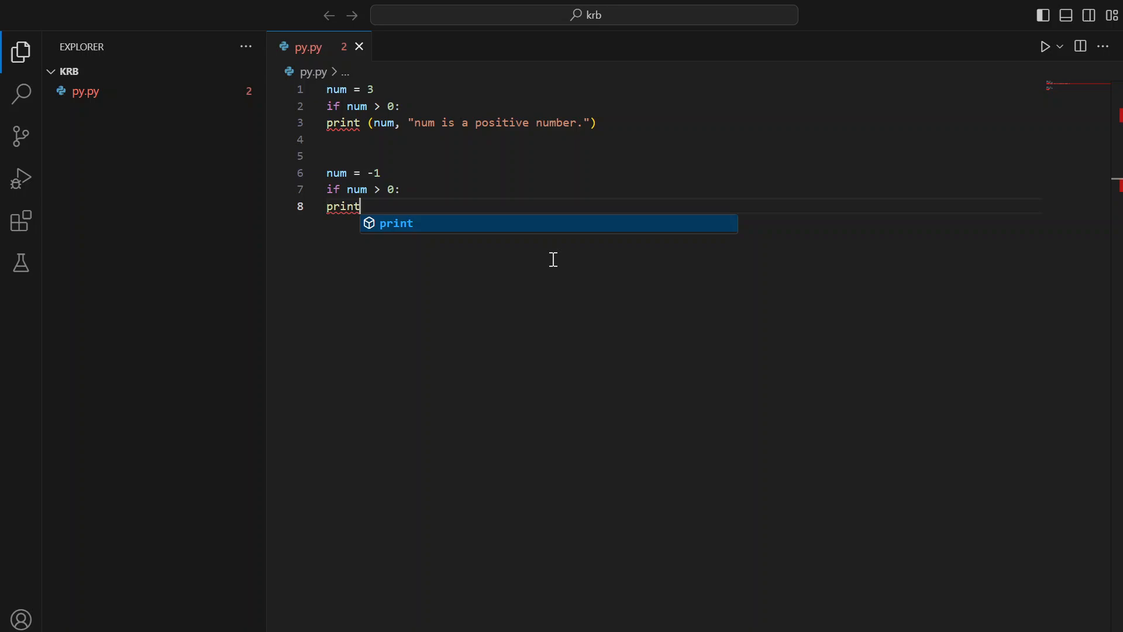
type("()")
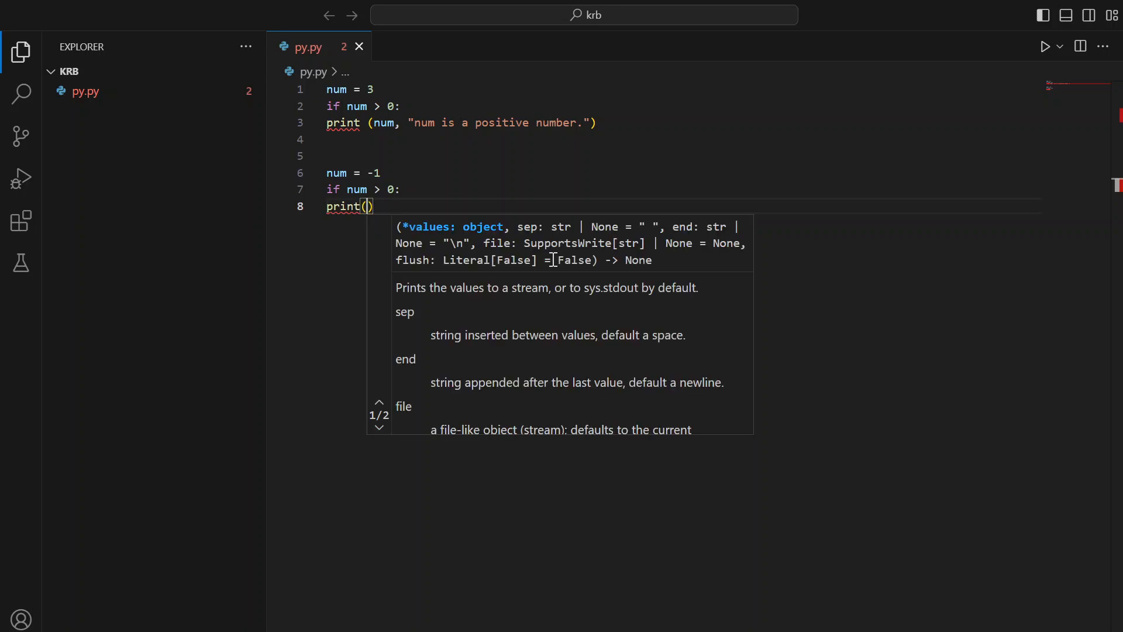
type("num,")
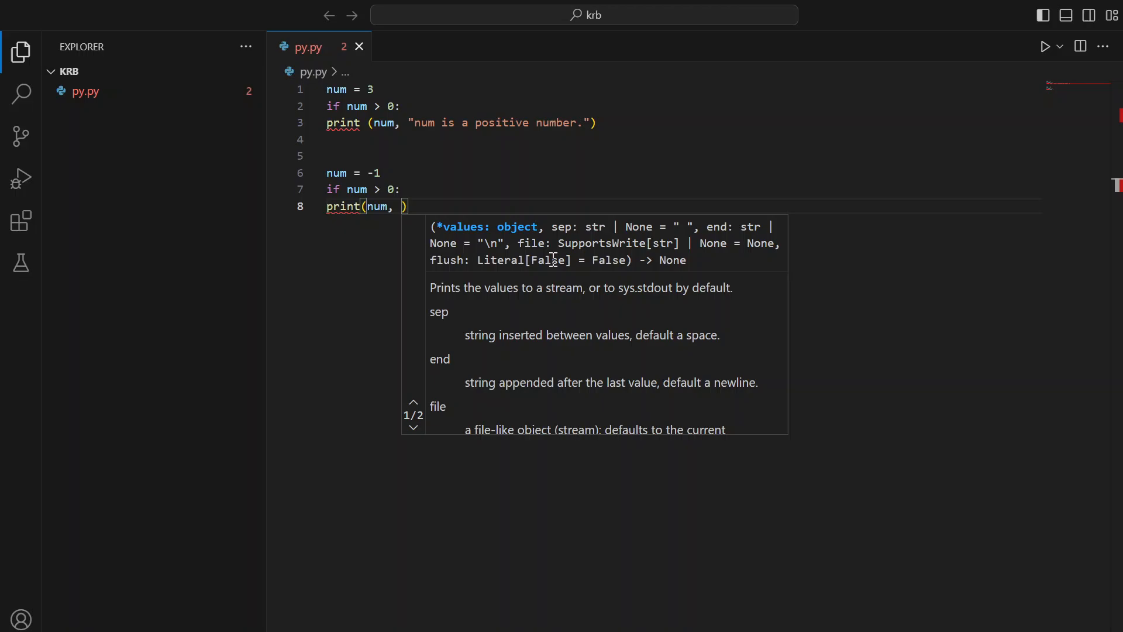
type("\"\"")
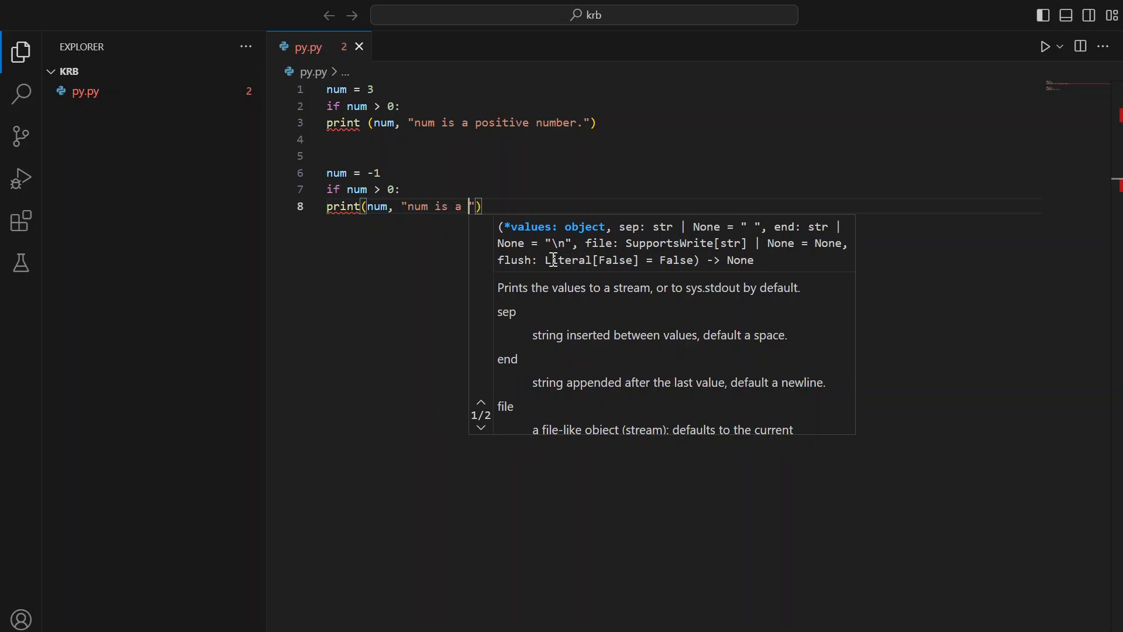
type("p")
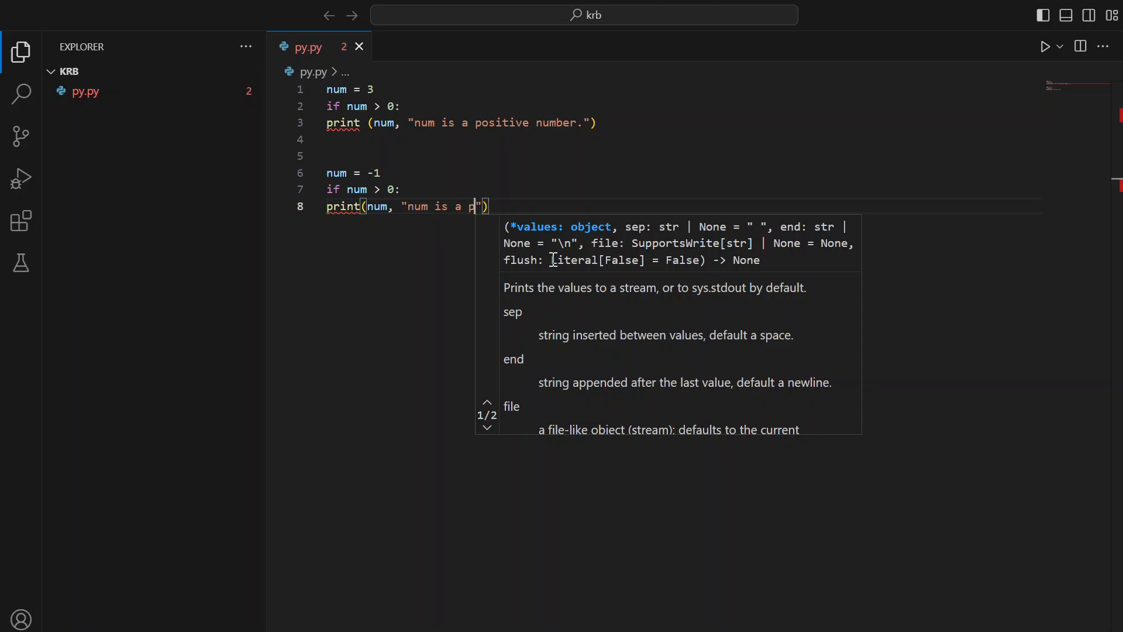
type("sitive")
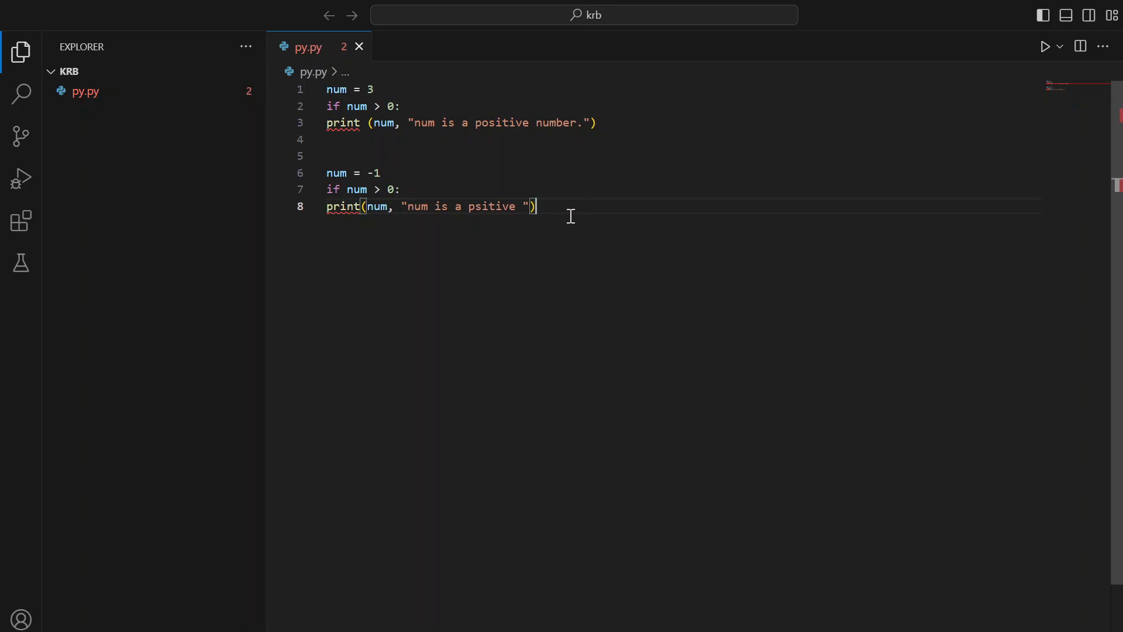
Step: Correct the misspelling so the message reads 'num is a positive number.'
double_click(490, 206)
type("o")
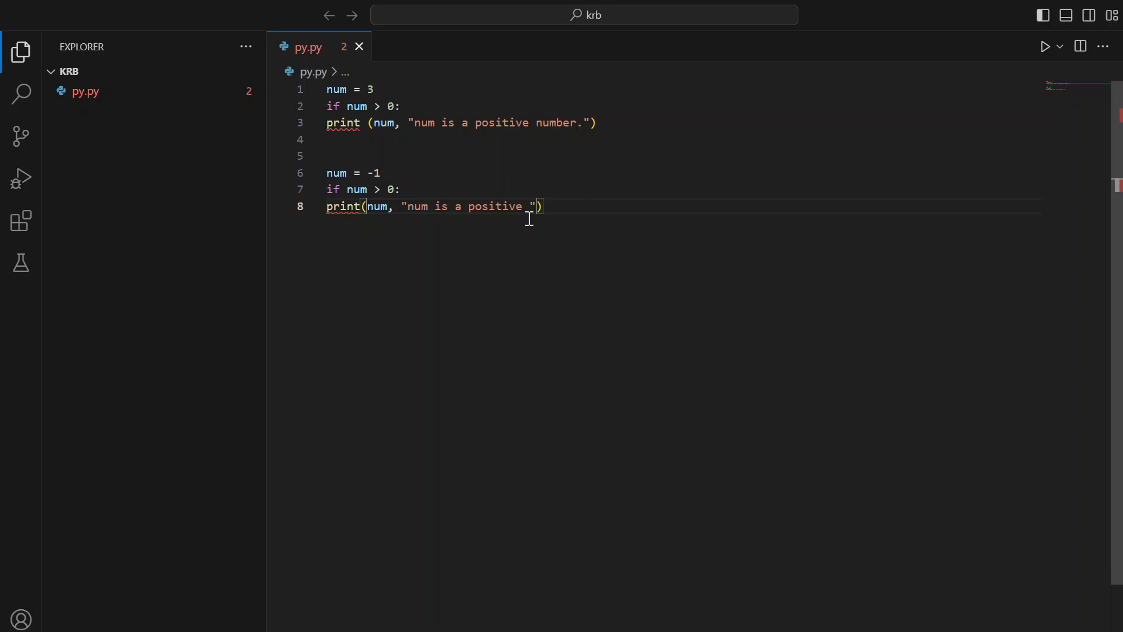
double_click(494, 206)
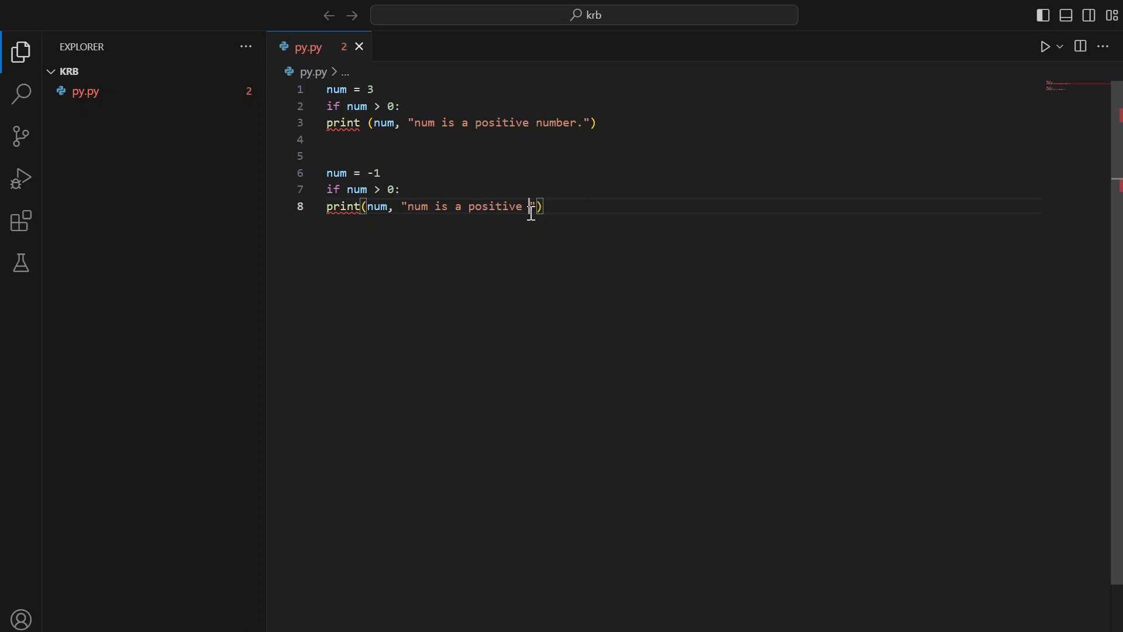
type("umb")
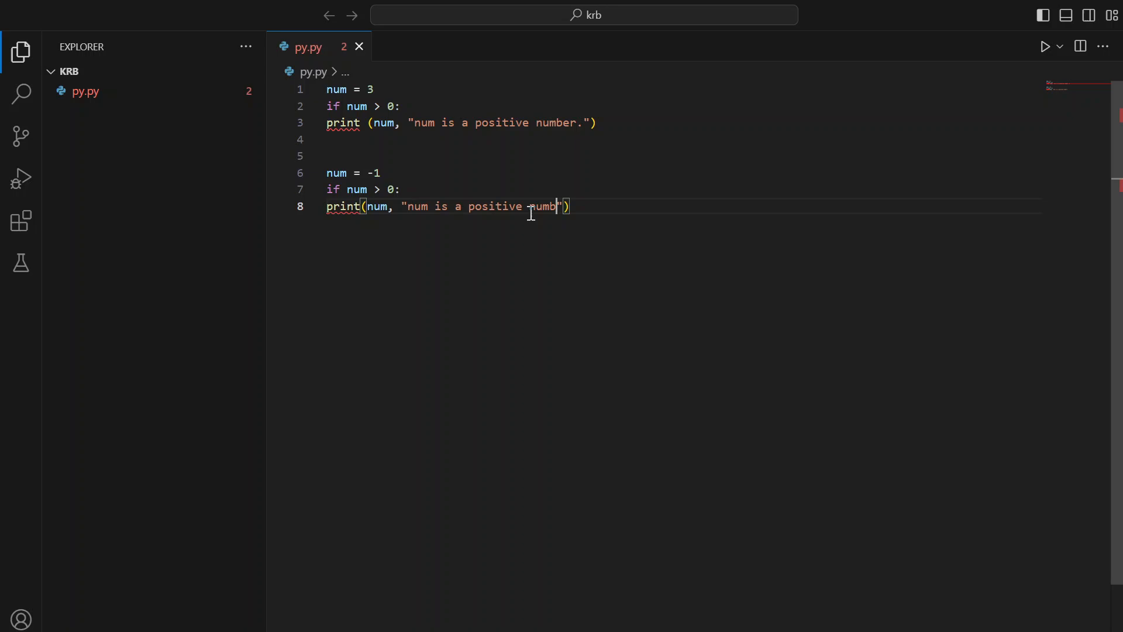
type("er.")
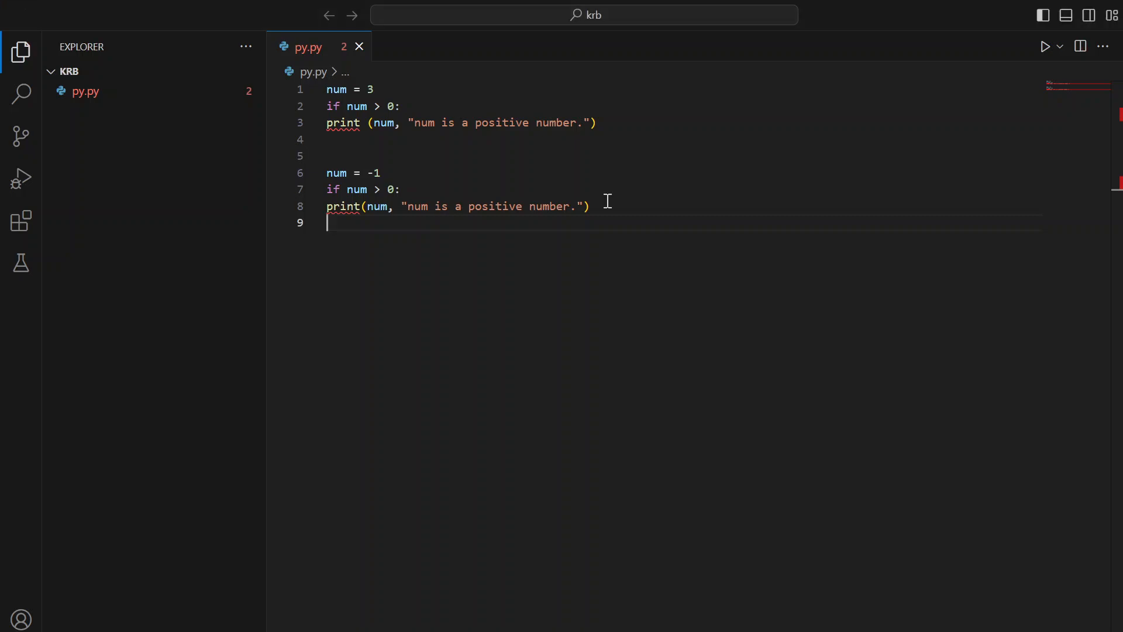
mouse_move(1045, 46)
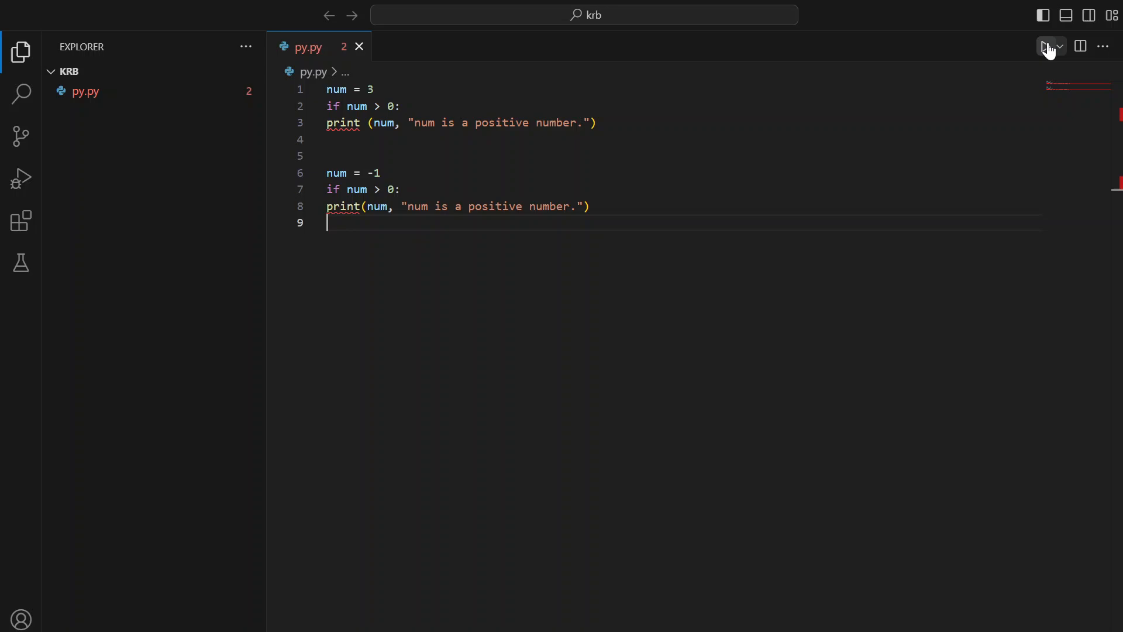
Step: Run py.py, hitting an IndentationError on line 2, and undo stray edits
left_click(1046, 46)
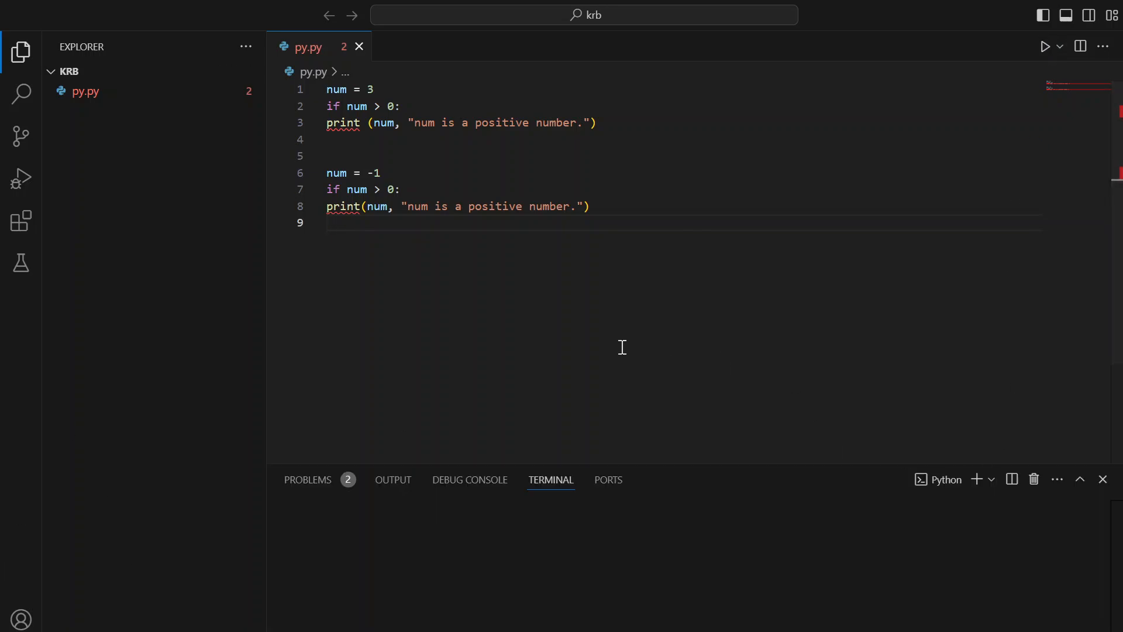
left_click(1045, 46)
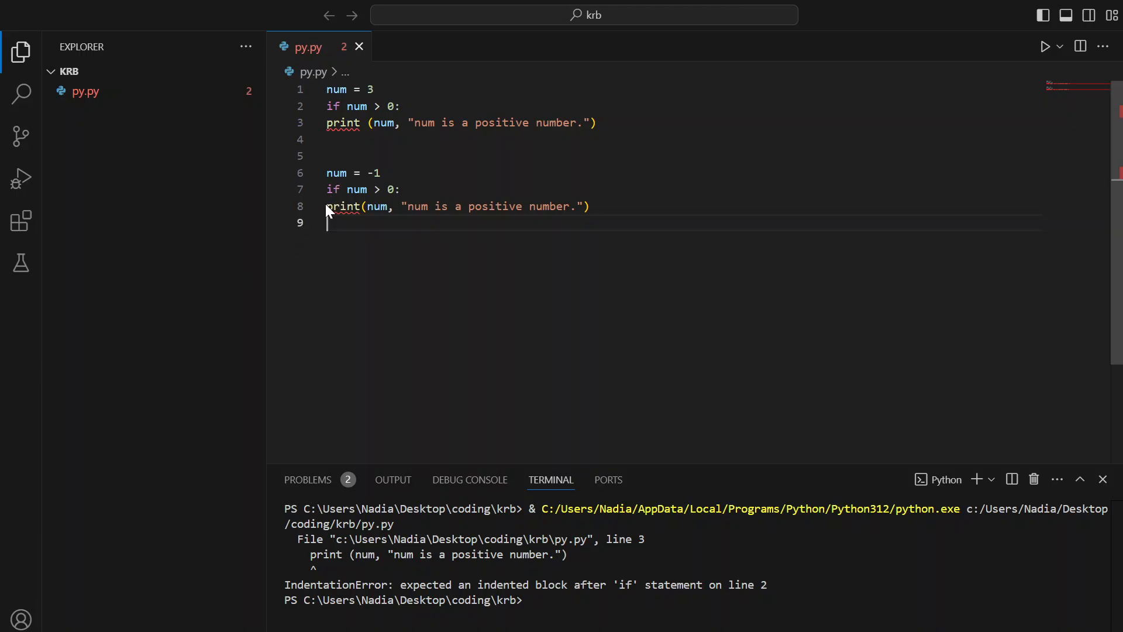
mouse_move(342, 206)
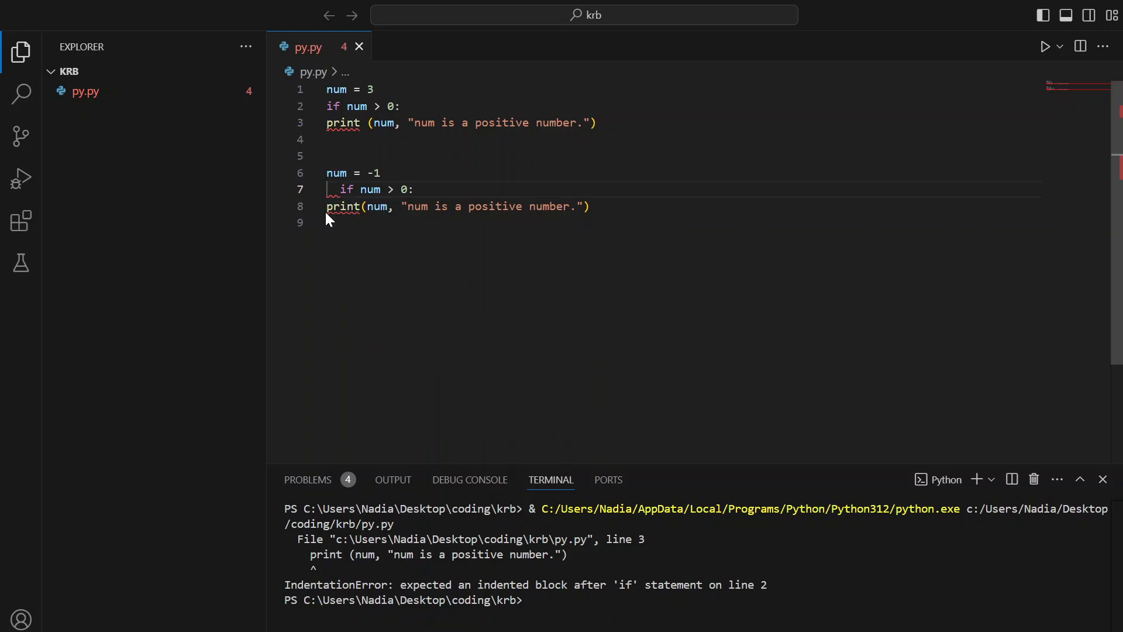
mouse_move(343, 206)
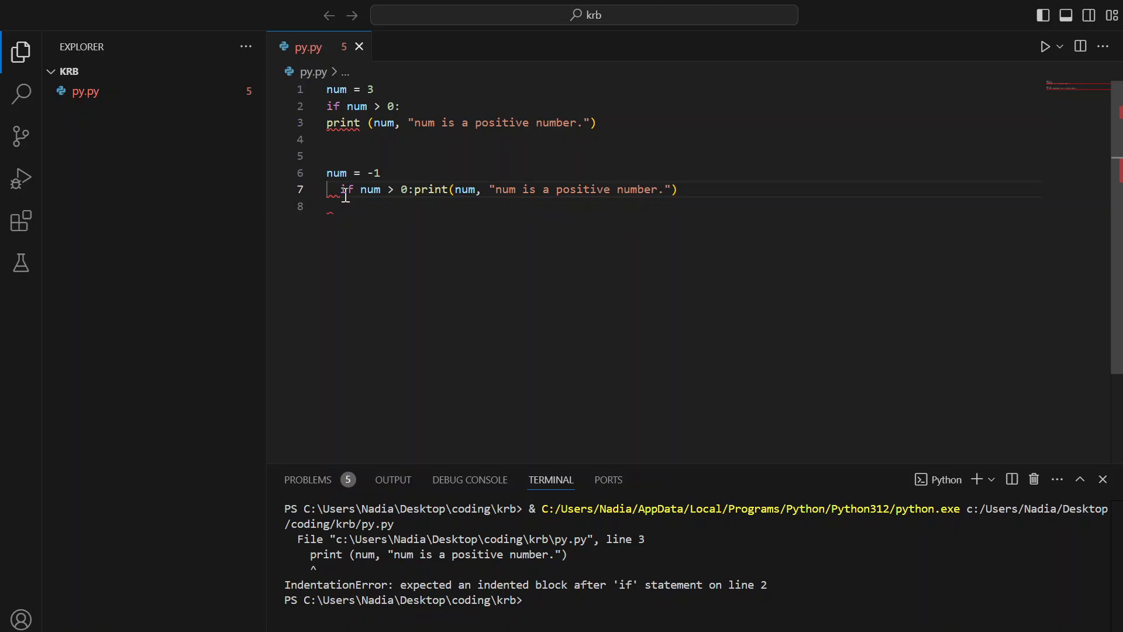
key("Enter")
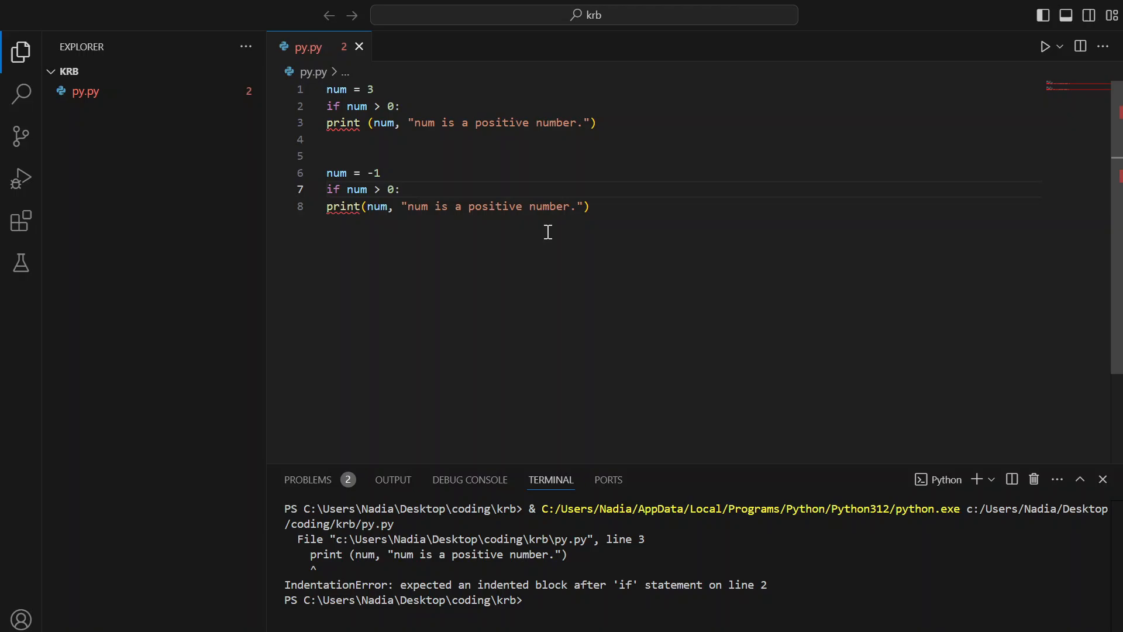
mouse_move(518, 421)
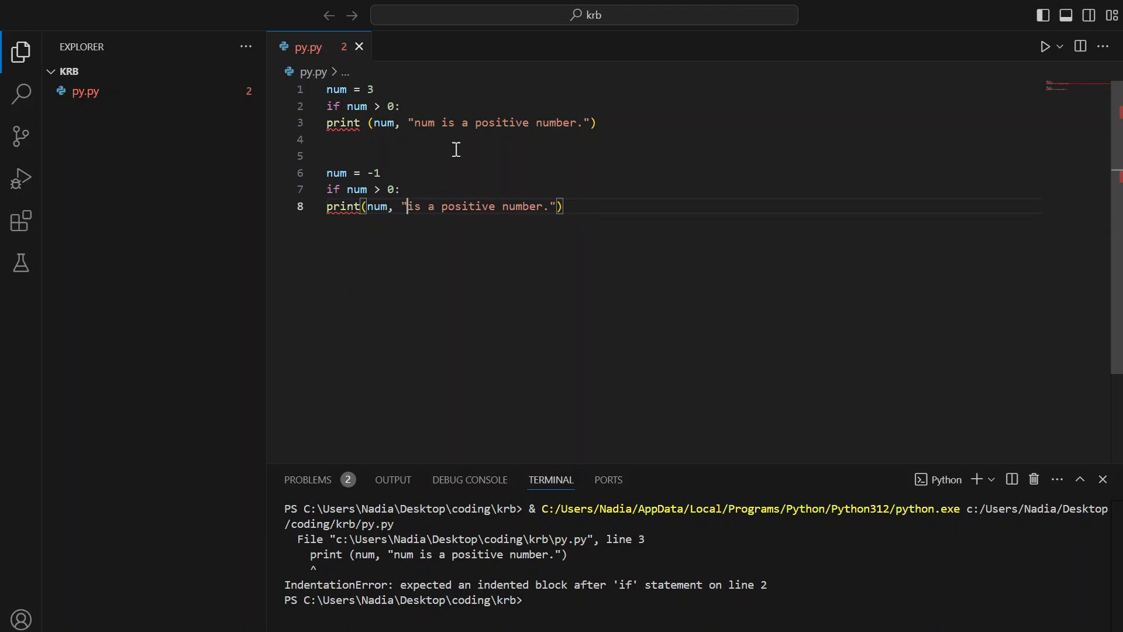
mouse_move(445, 123)
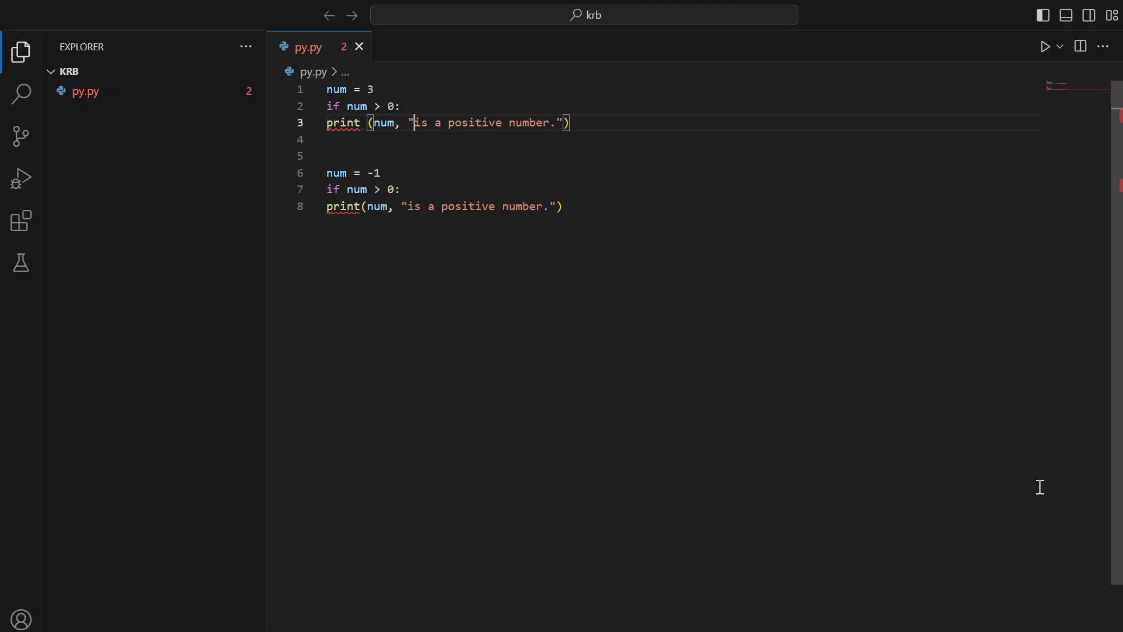
Step: Rerun the script and show the two 'Expected indented block' problems for lines 3 and 8
left_click(1045, 45)
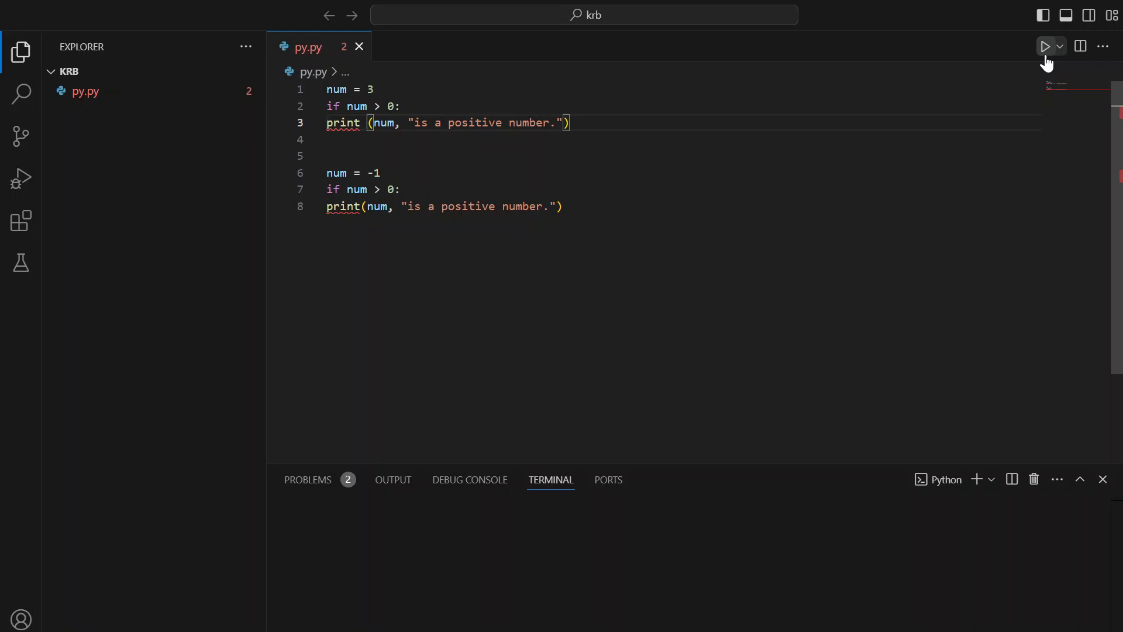
left_click(1045, 46)
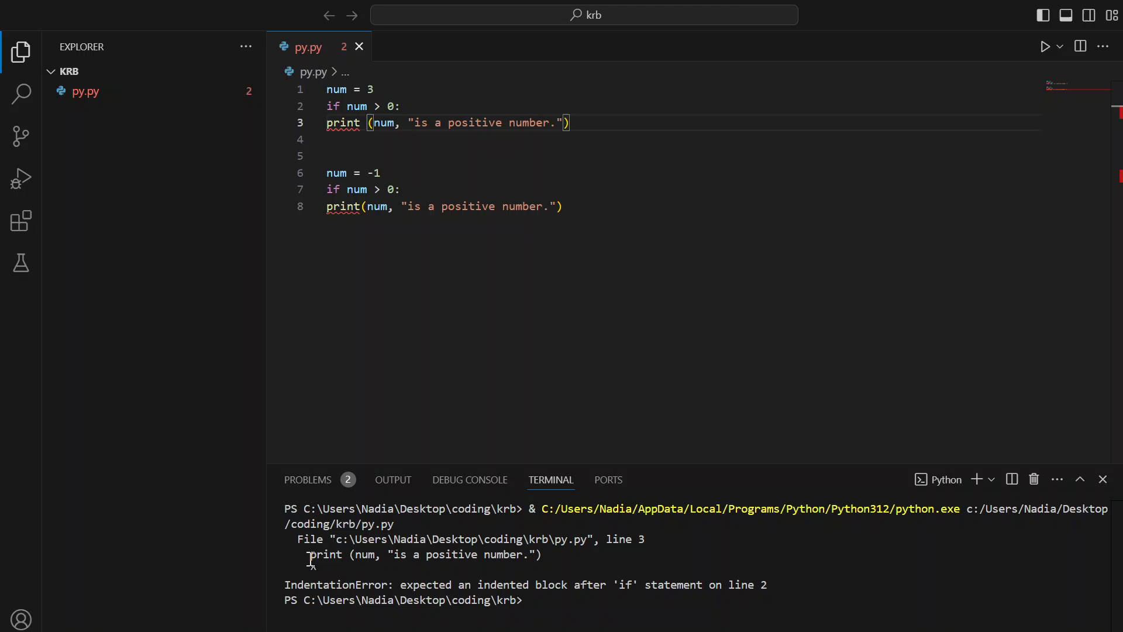
mouse_move(470, 480)
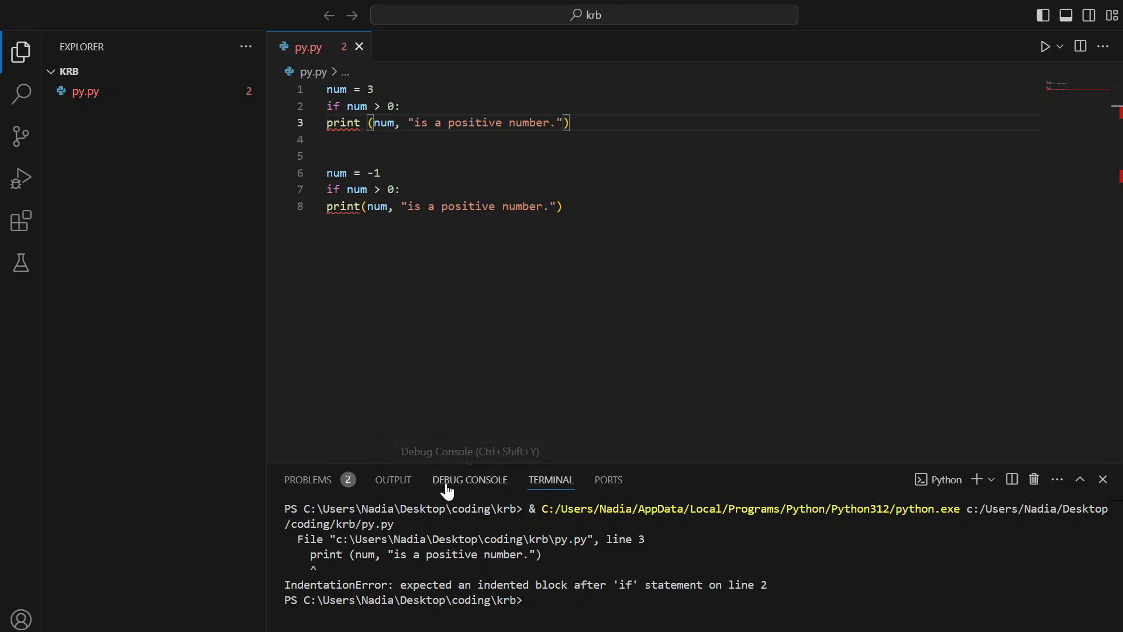
left_click(308, 480)
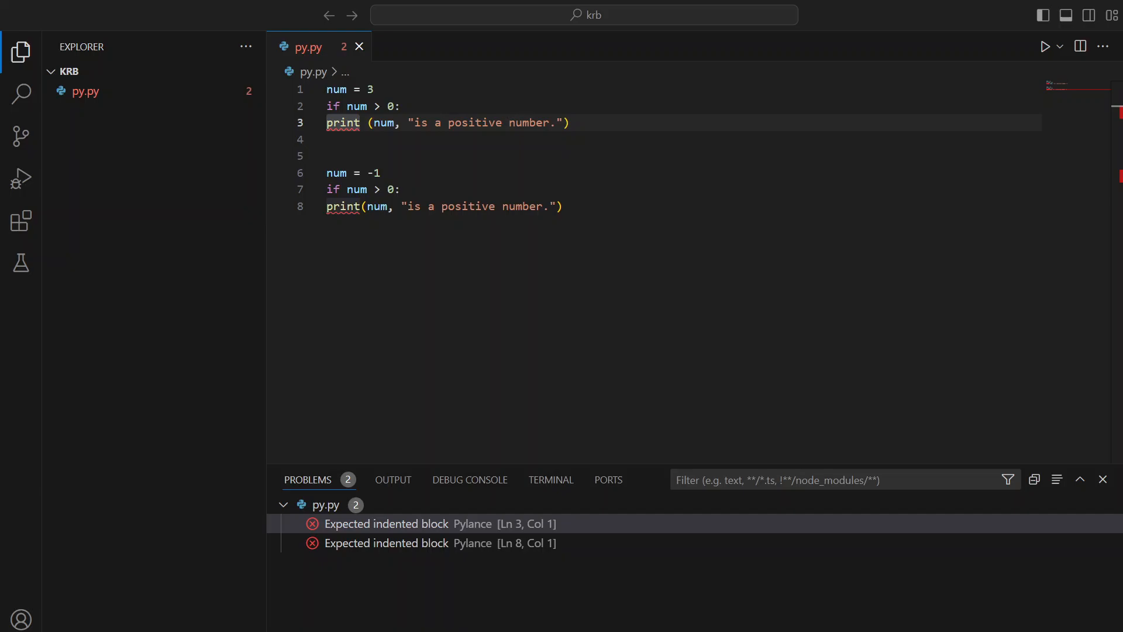
Step: Indent the print lines on 3 and 8 under their ifs, clearing all problems
left_click(387, 524)
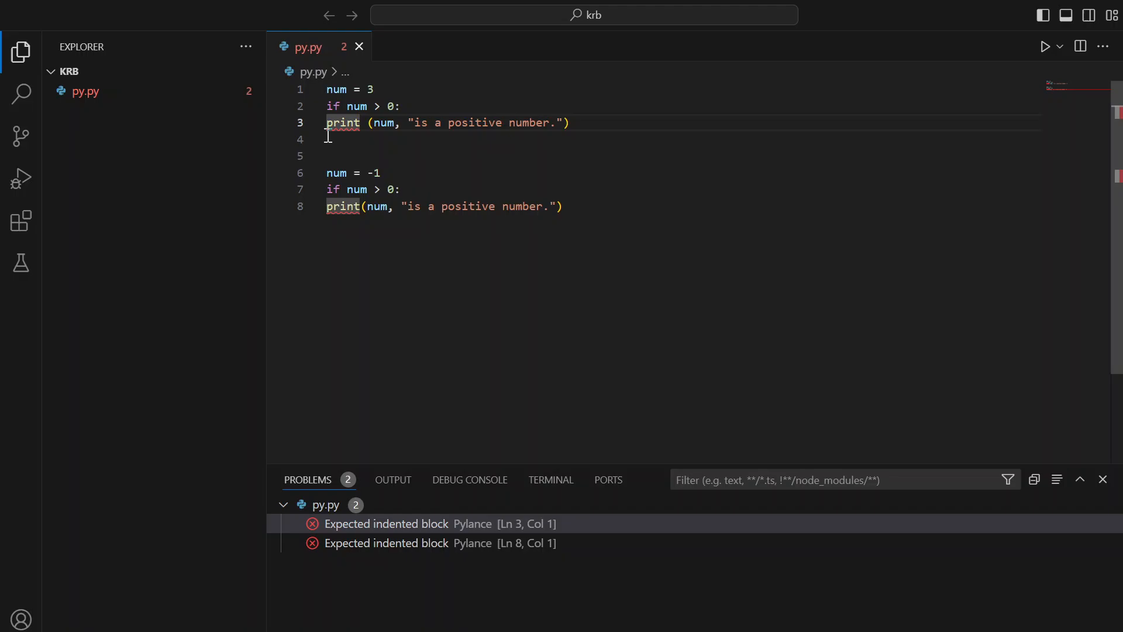
key("Tab")
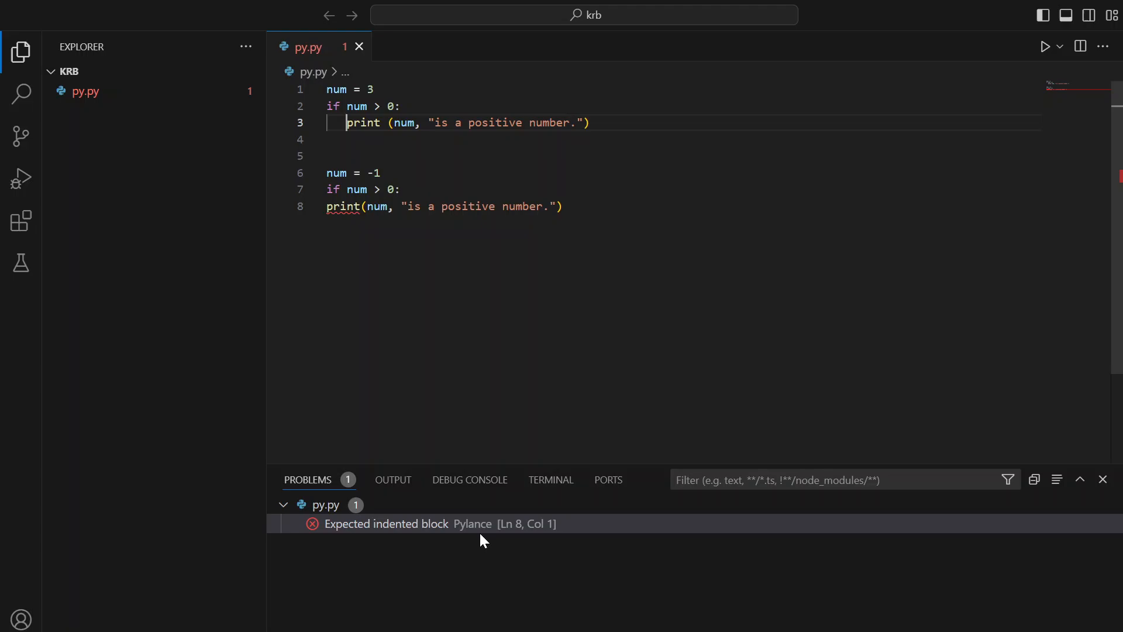
left_click(385, 524)
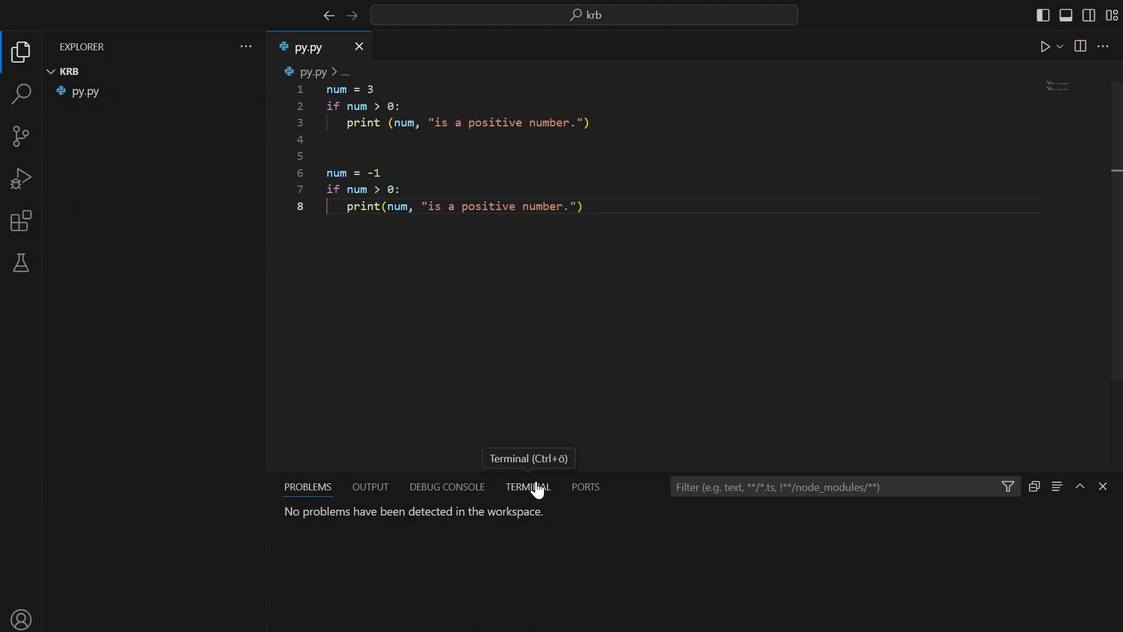
left_click(1045, 46)
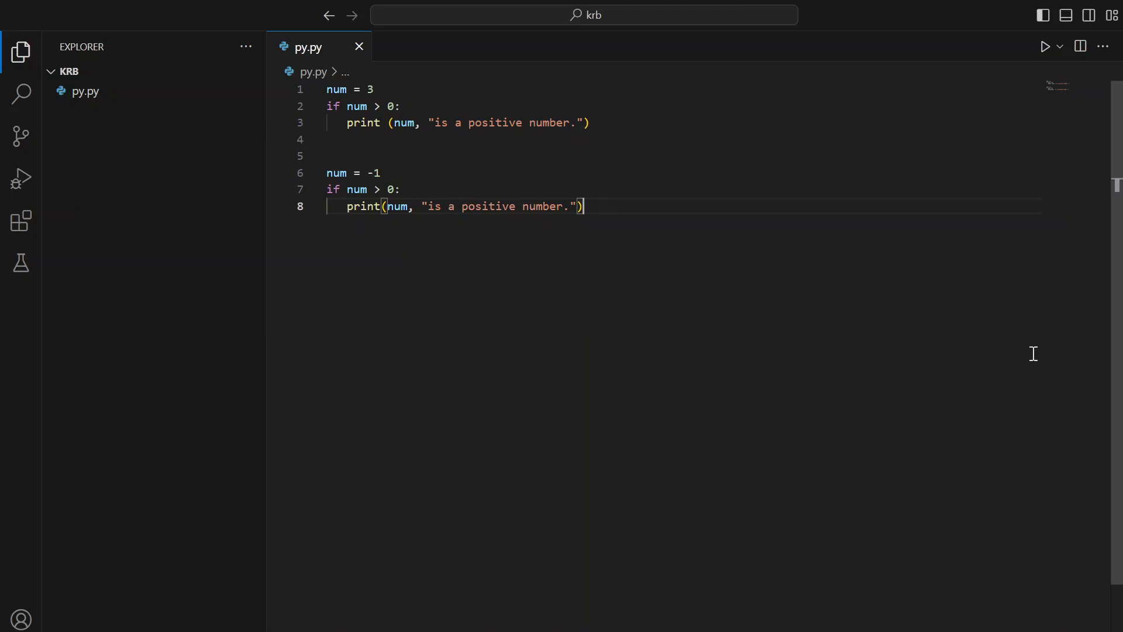
mouse_move(1041, 68)
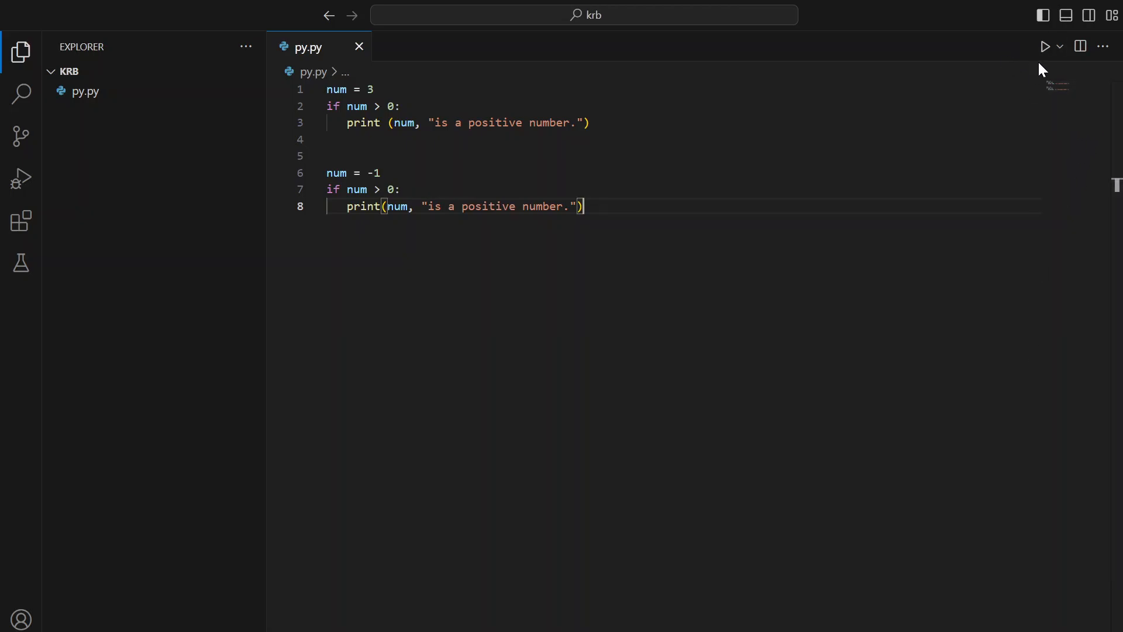
Step: Run py.py printing '3 is a positive number.', then rerun with num = 987654
left_click(1045, 45)
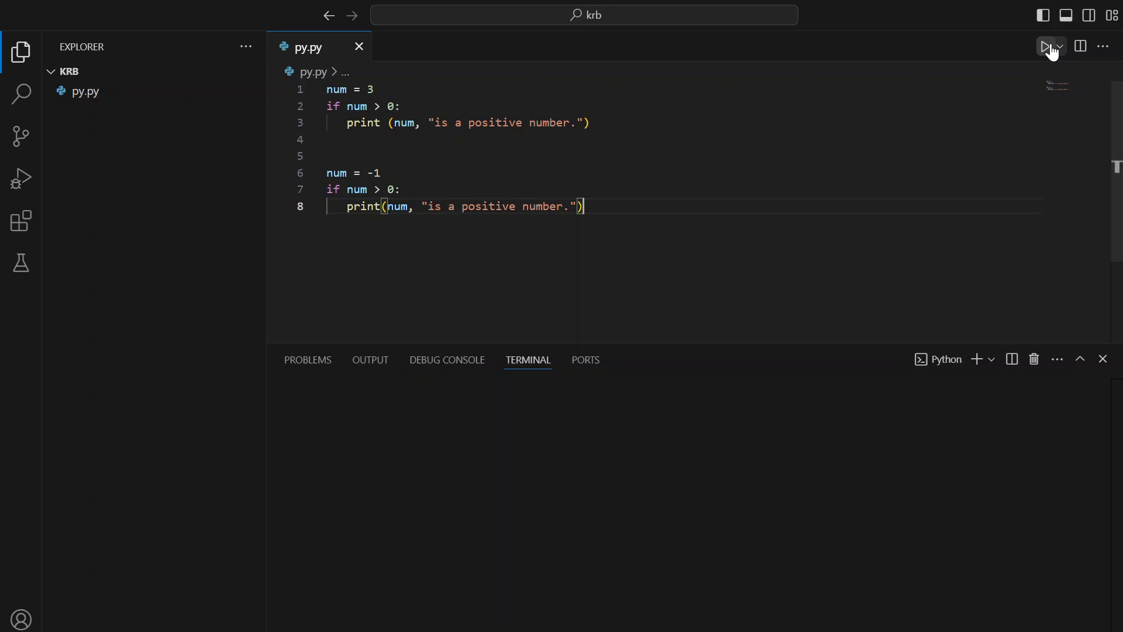
left_click(1046, 47)
type("987654")
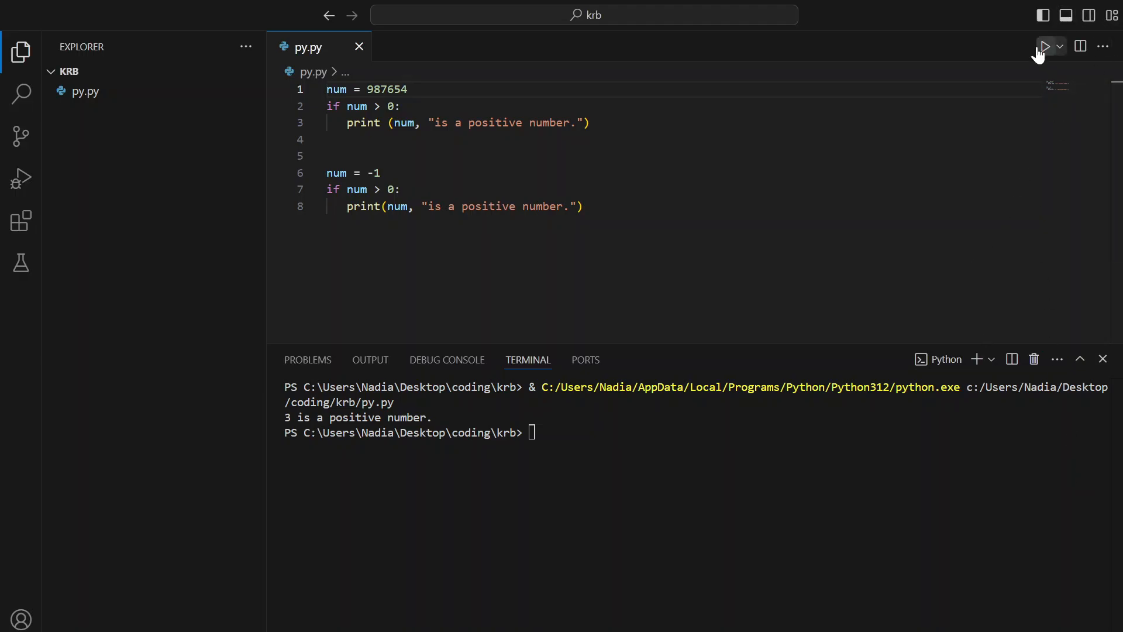
left_click(1044, 47)
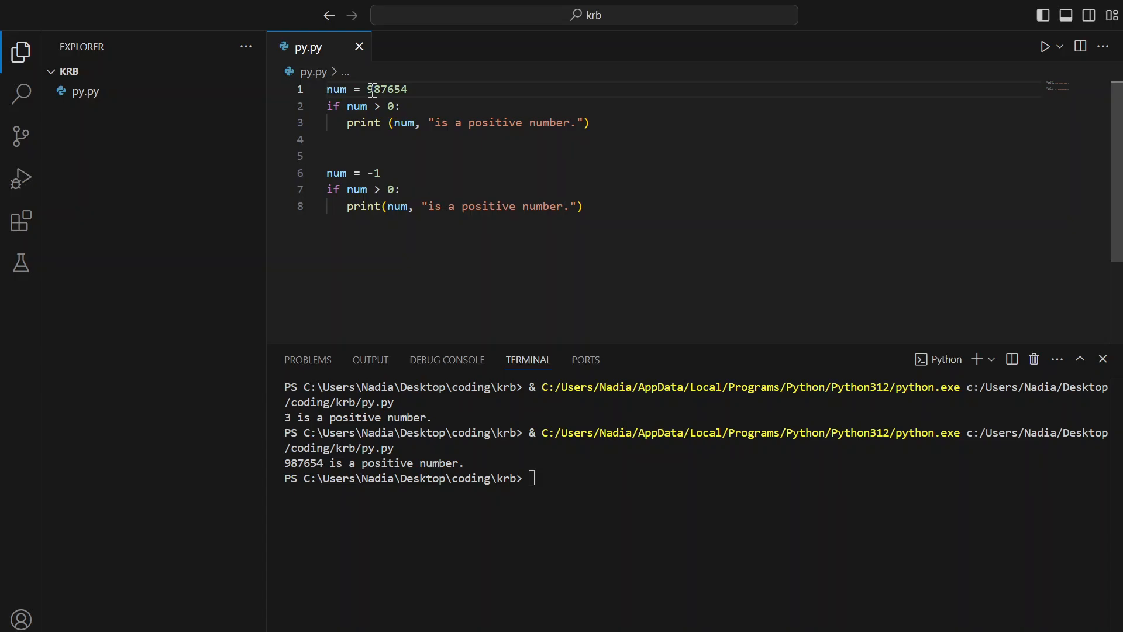
mouse_move(576, 387)
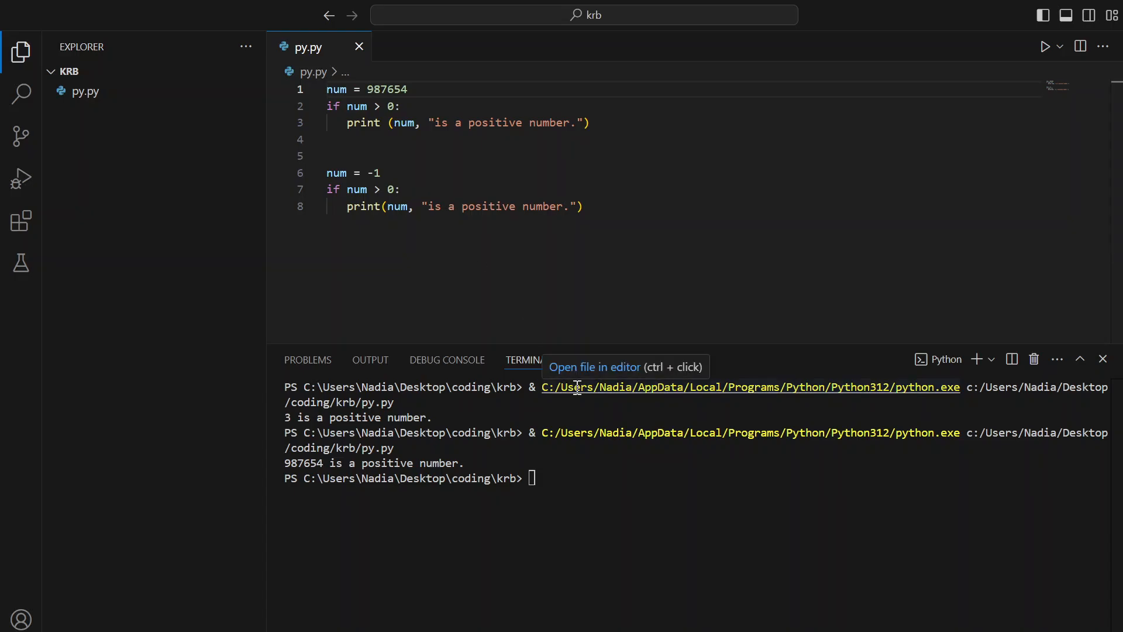